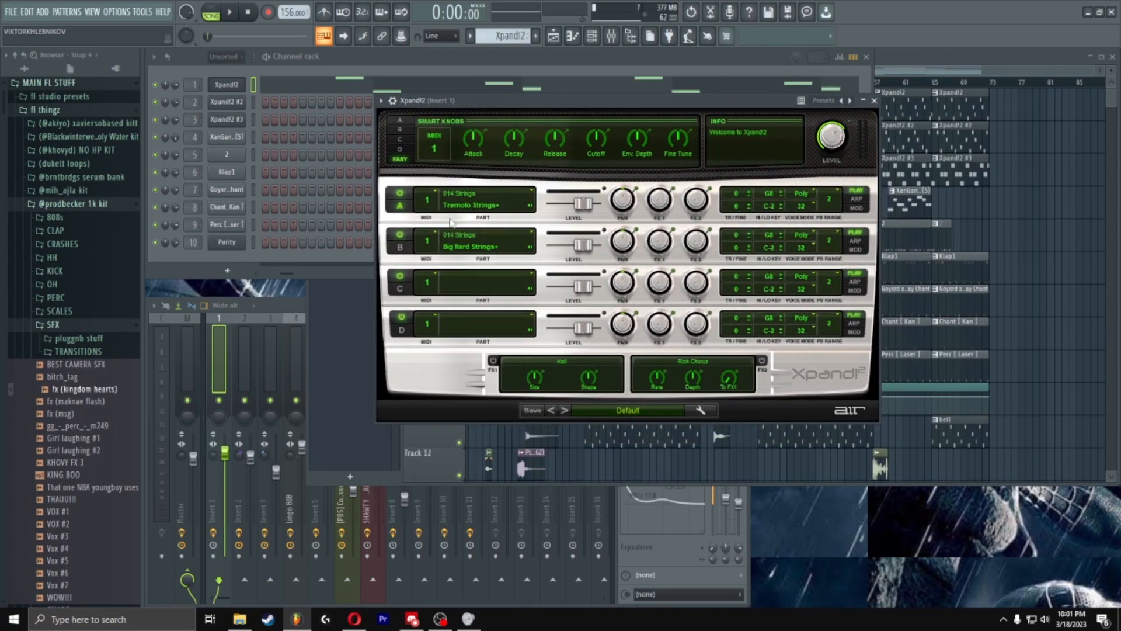
# Review the first Xpand!2 melody's notes, then show the Xpand!2 #2 melody pattern
pyautogui.click(475, 246)
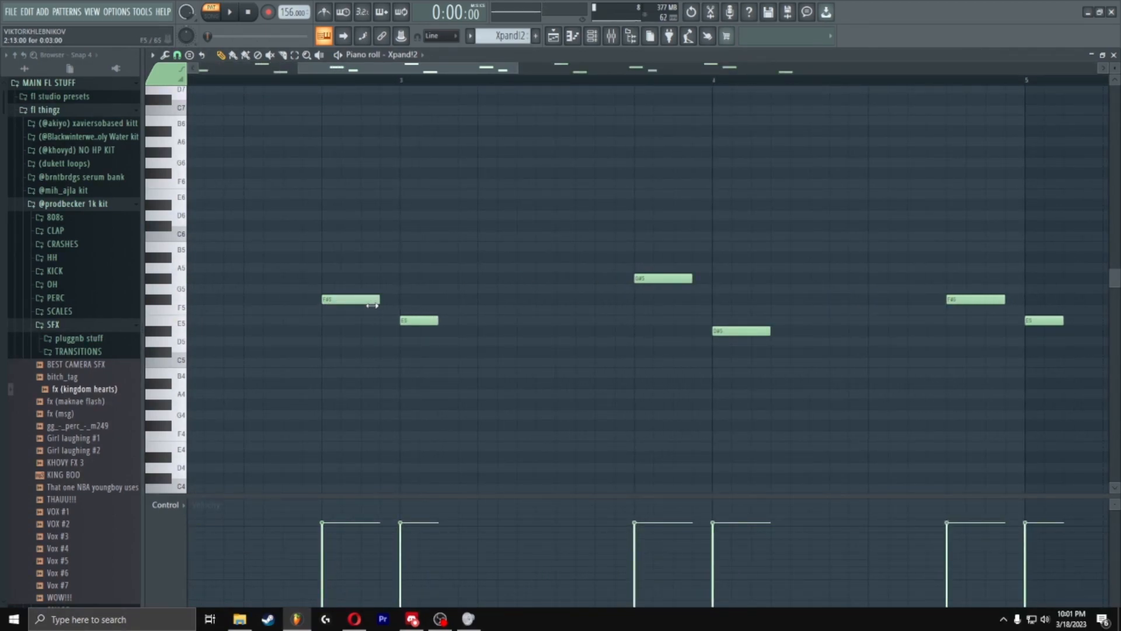
pyautogui.click(228, 12)
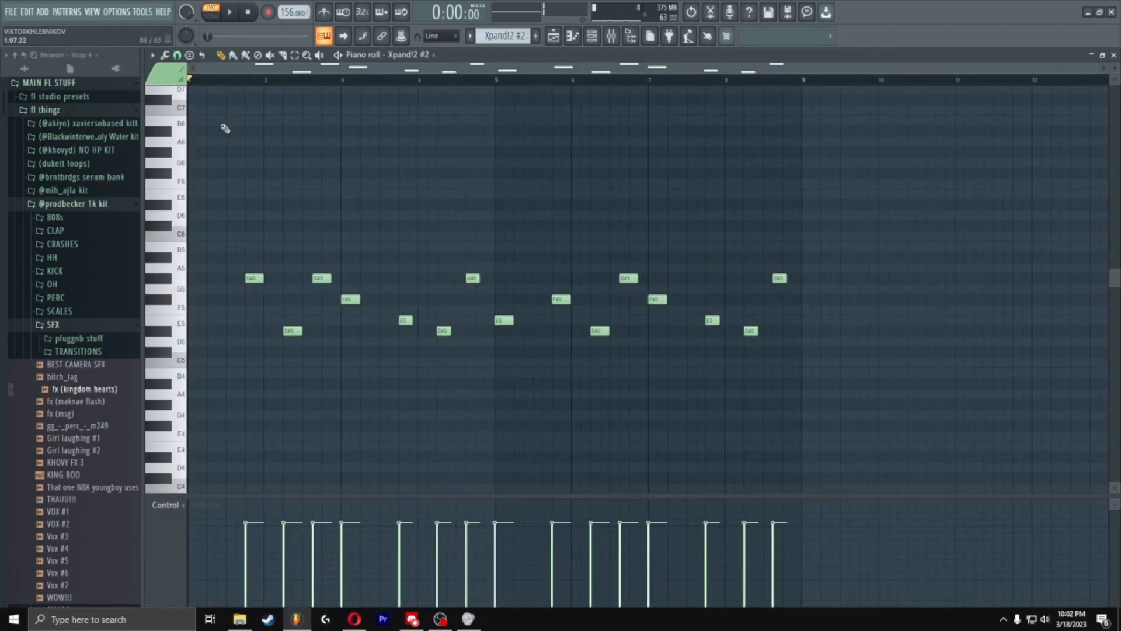
# Show the Xpand!2 #2 Polysynth preset, audition it, and return to the Playlist arrangement
pyautogui.click(229, 12)
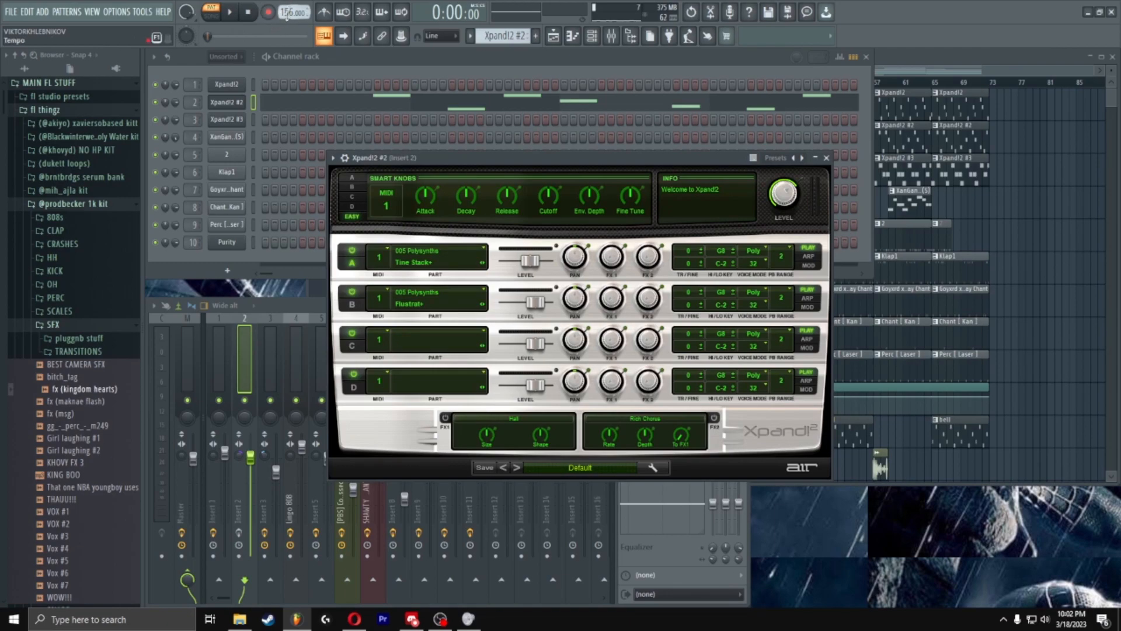
pyautogui.click(246, 12)
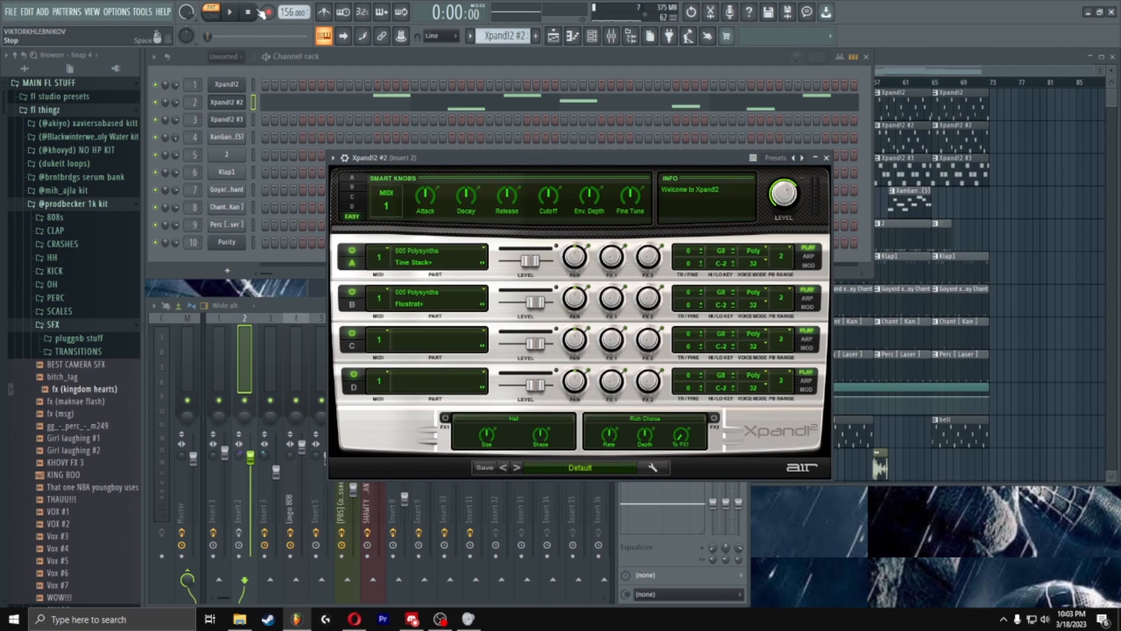
pyautogui.moveTo(826, 158)
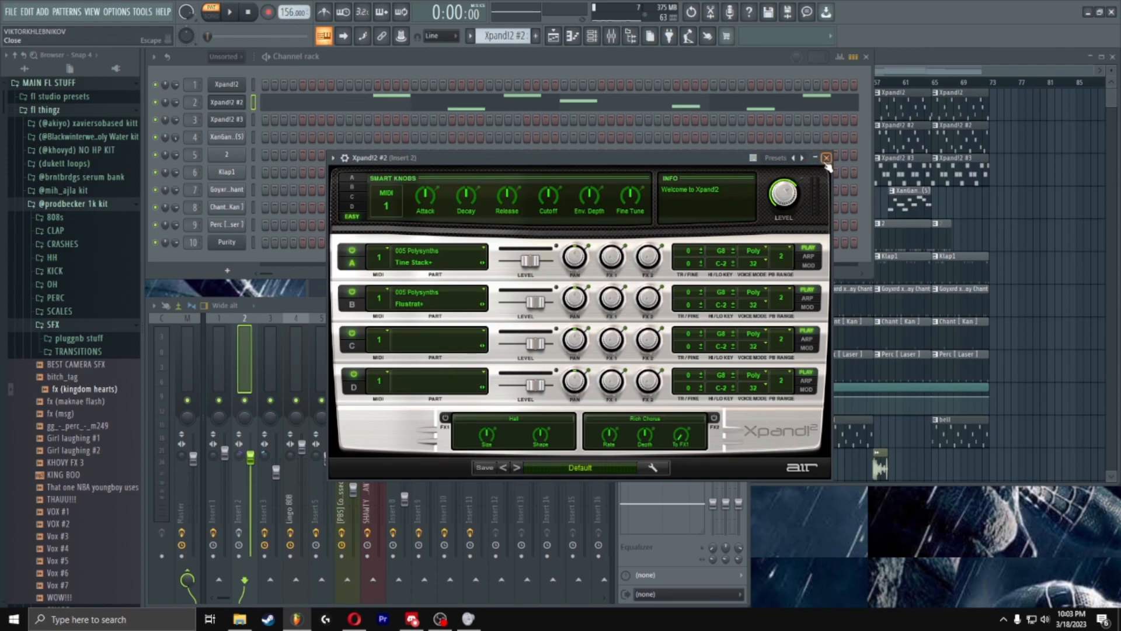
pyautogui.click(826, 158)
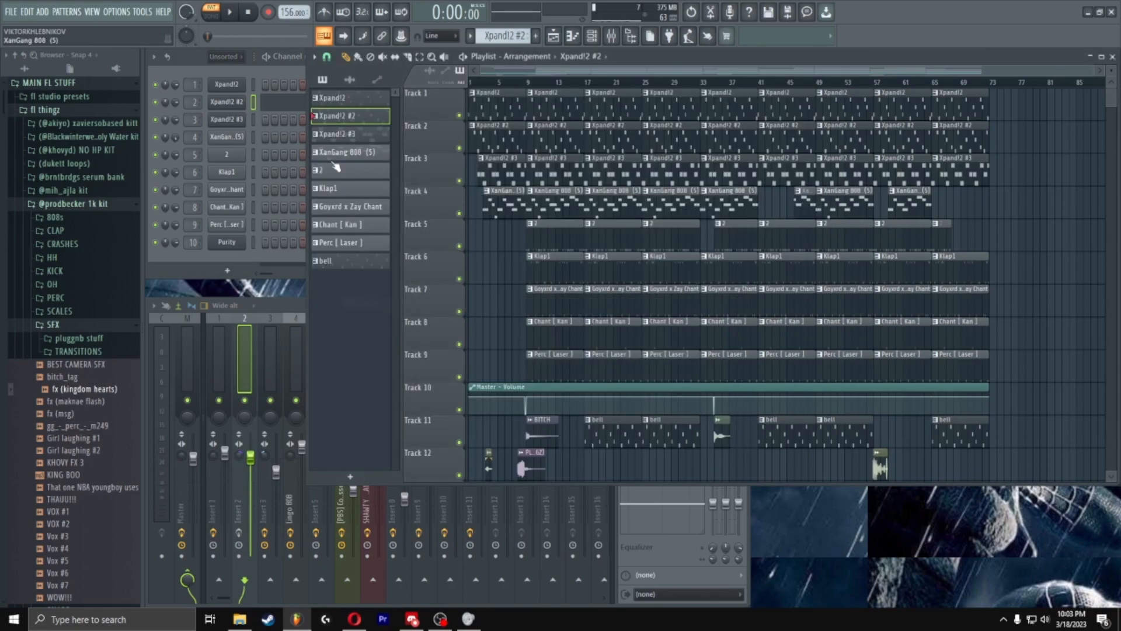
# Show the Xpand!2 #3 melody's eight-bar note pattern
pyautogui.click(228, 120)
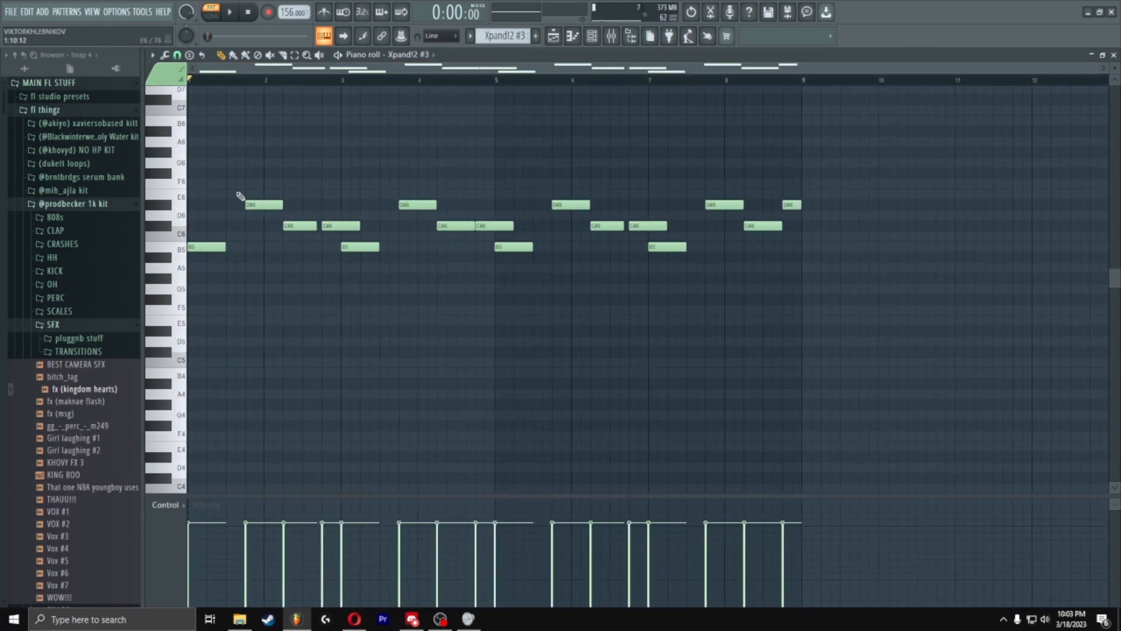
pyautogui.moveTo(546, 250)
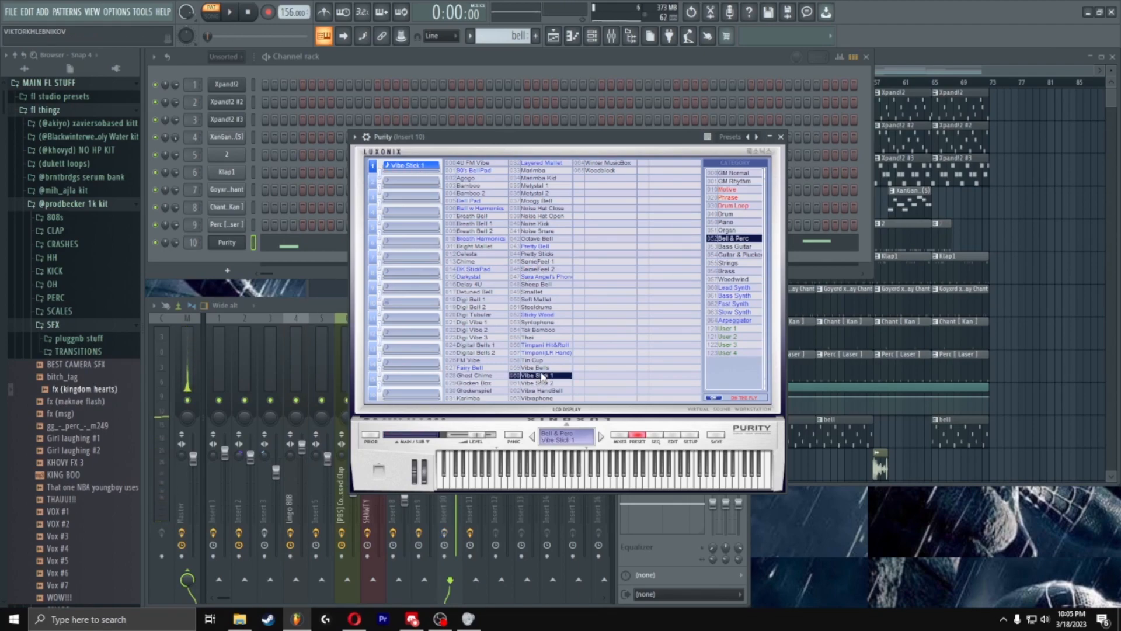
# Set the Purity bell to the Vibra HandBell preset and close the plugin
pyautogui.click(536, 392)
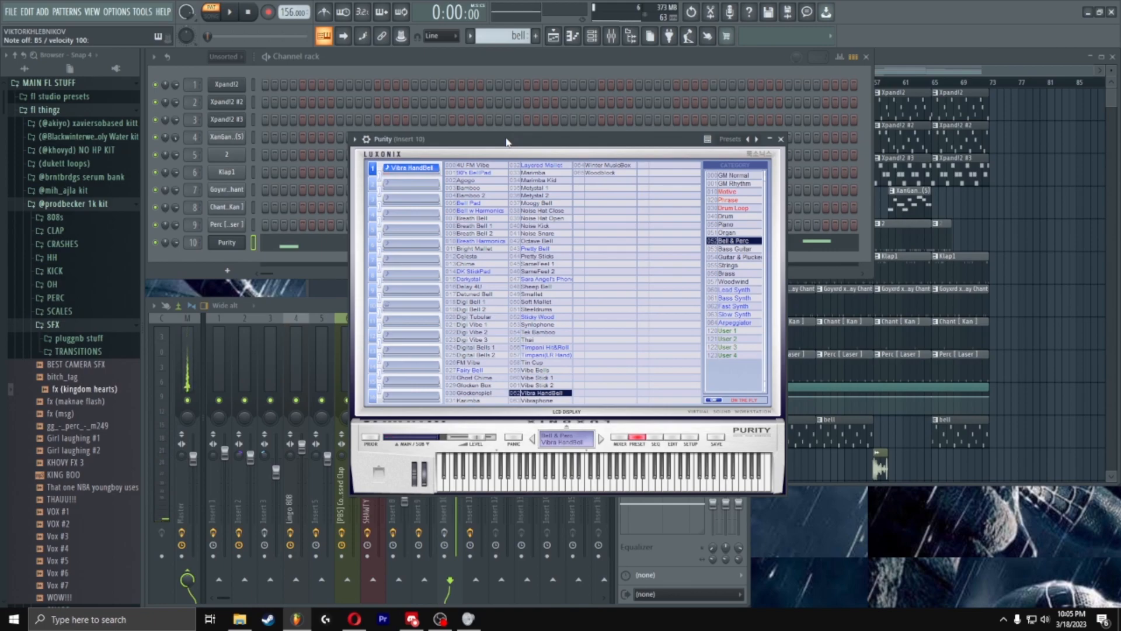
pyautogui.click(779, 139)
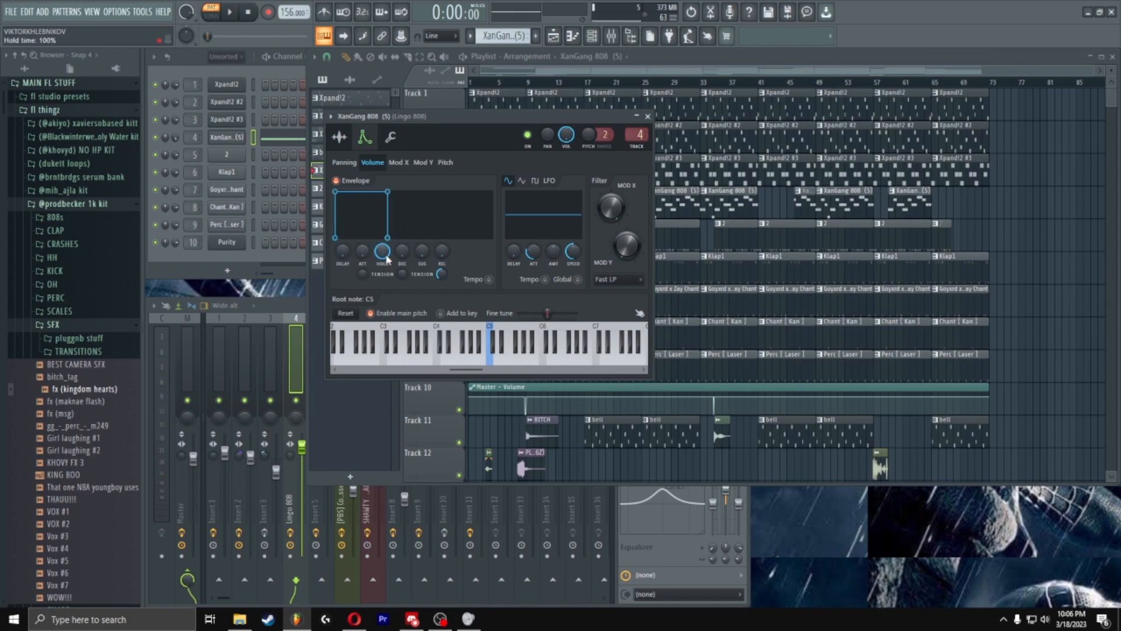
# Review the XanGang 808 notes, then show channel 2's hi-hat-style pattern
pyautogui.click(646, 116)
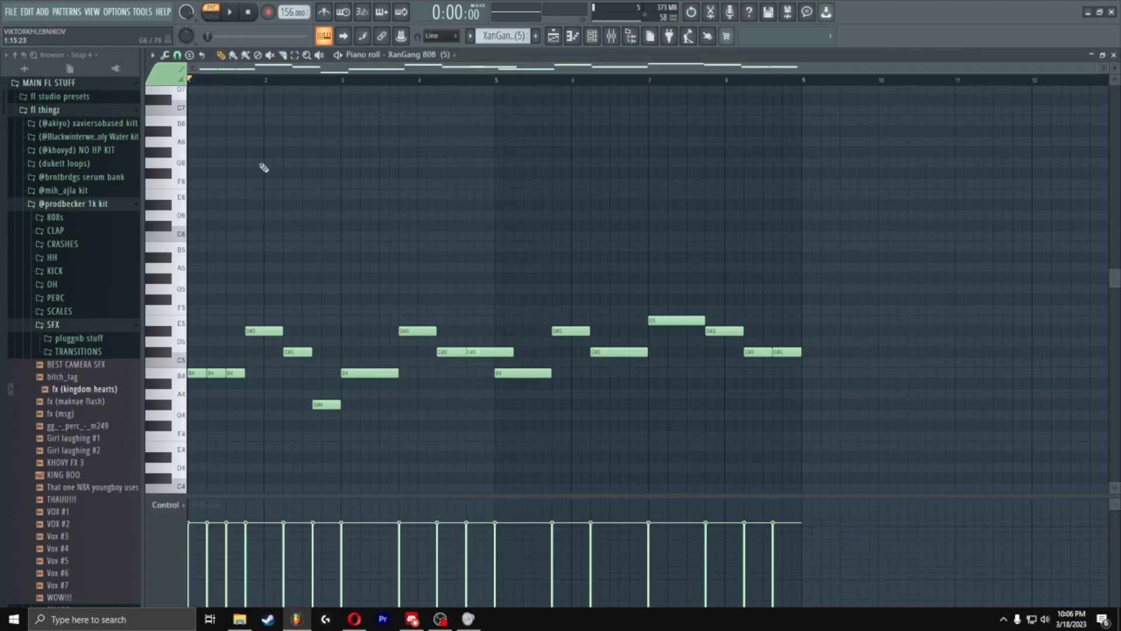
pyautogui.click(229, 12)
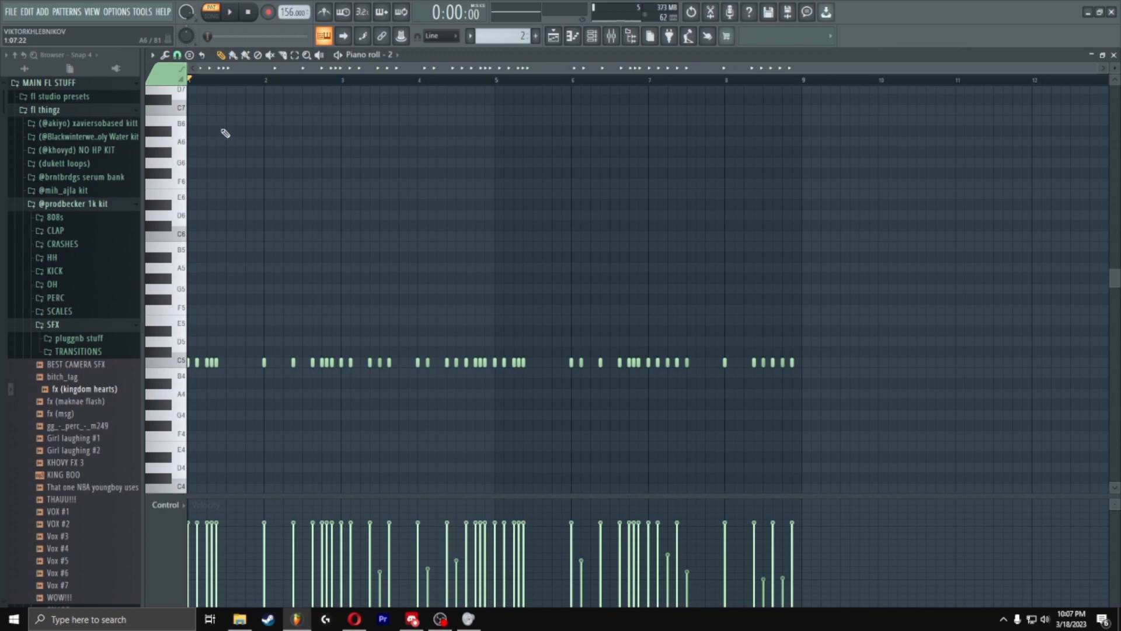
# Select and preview the short note roll in channel 2, then show the Klap1 clap pattern
pyautogui.click(230, 12)
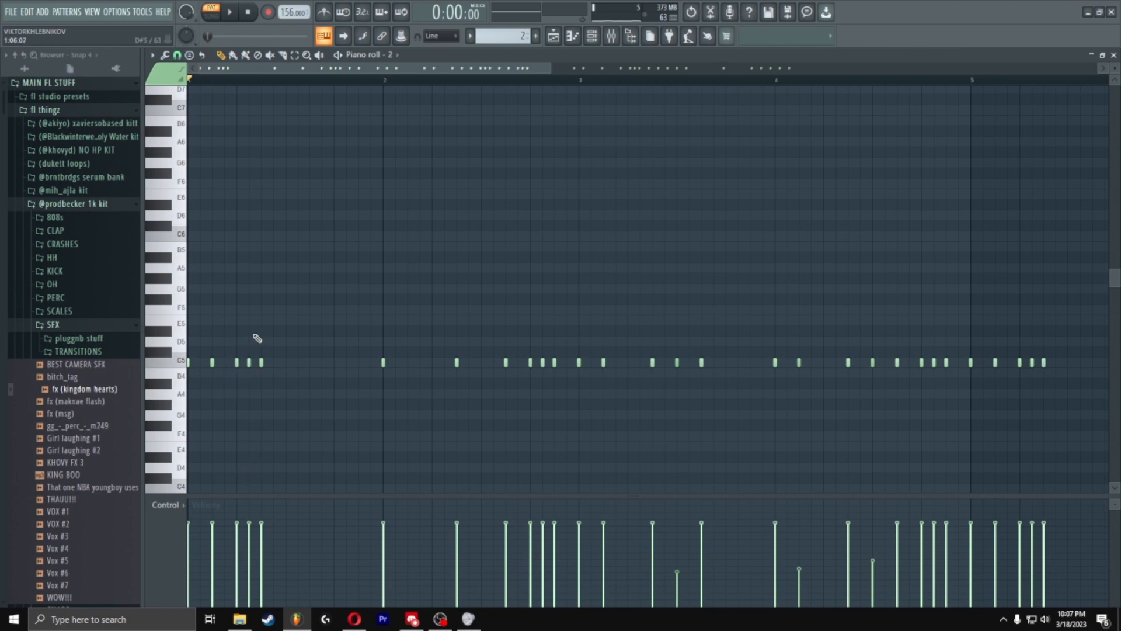
pyautogui.moveTo(229, 362); pyautogui.dragTo(269, 362)
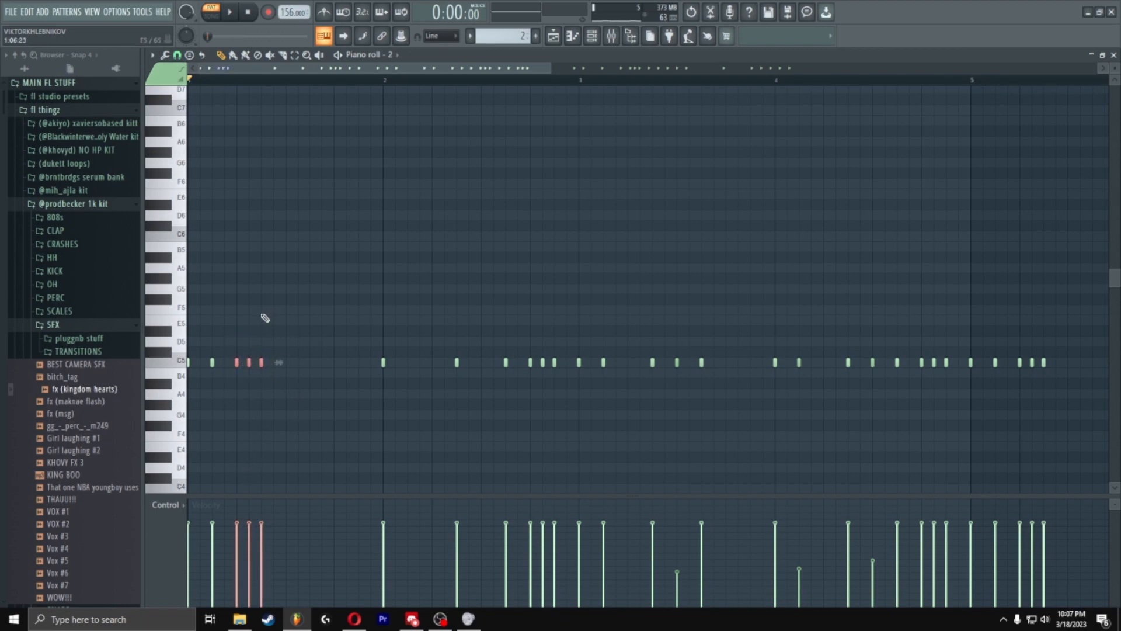
pyautogui.click(257, 363)
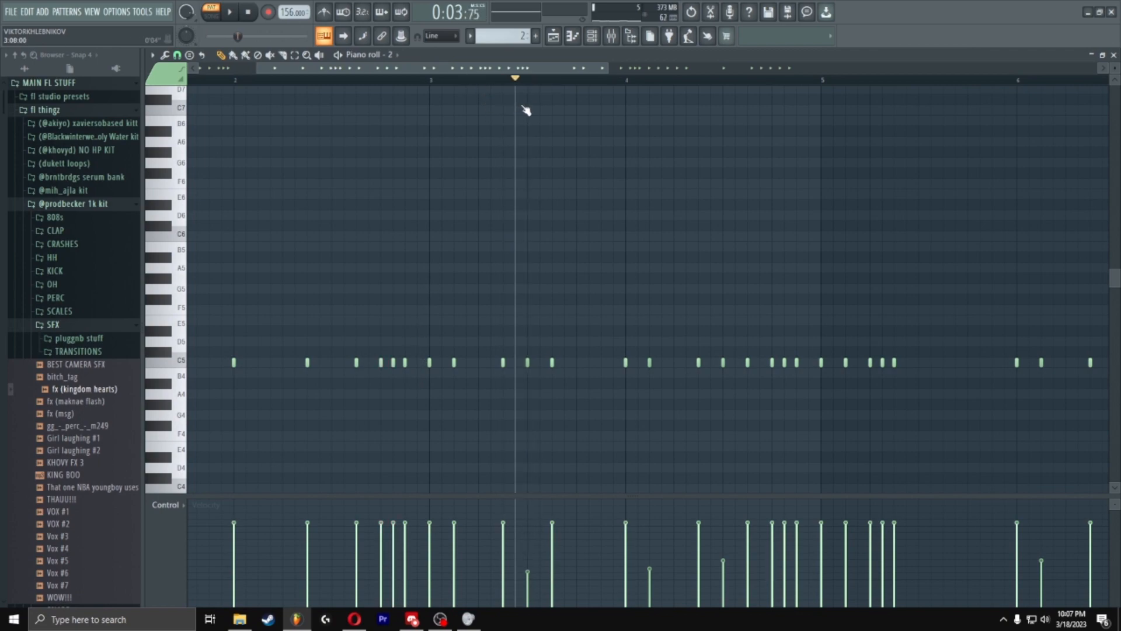
pyautogui.moveTo(522, 100)
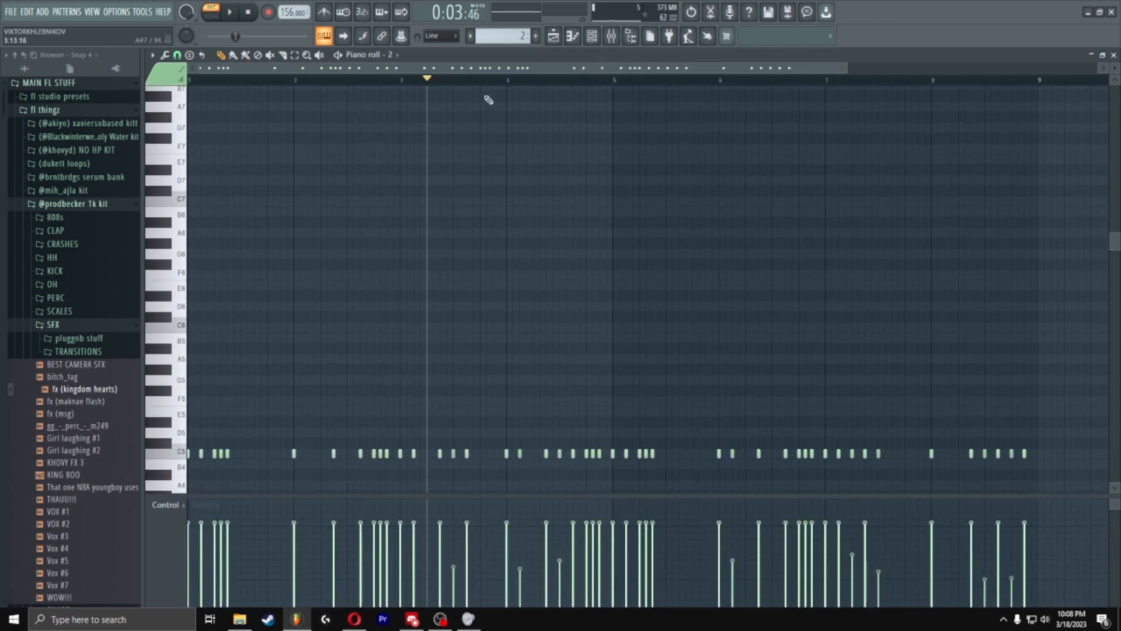
pyautogui.click(208, 12)
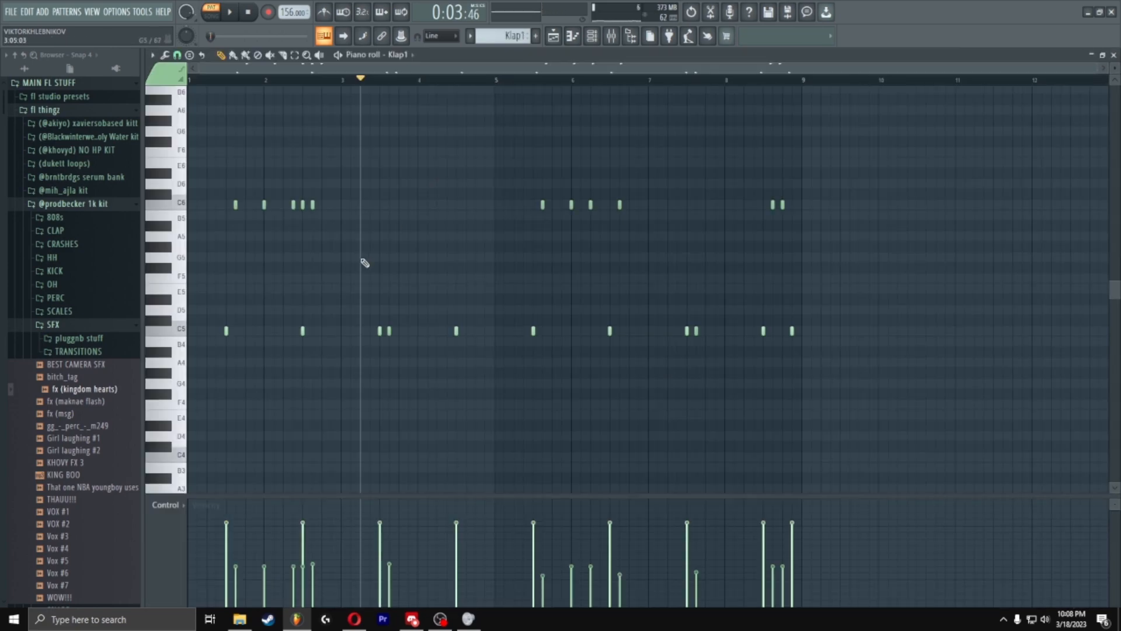
# Zoom in and play the Klap1 claps, then return to the Playlist
pyautogui.moveTo(219, 172); pyautogui.dragTo(823, 229)
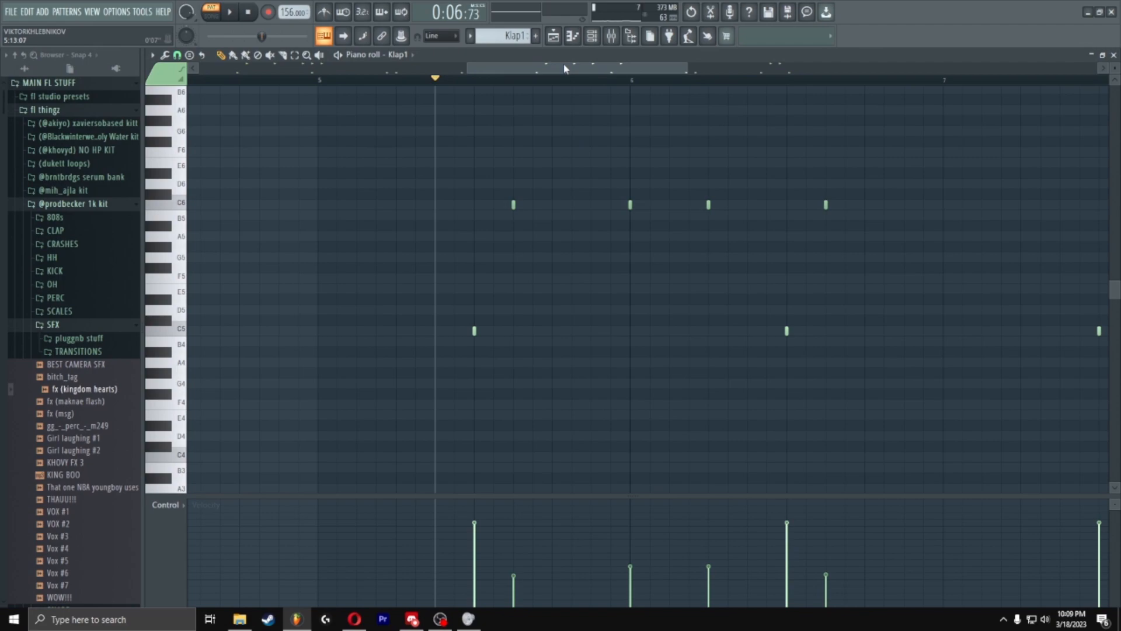
pyautogui.click(1104, 55)
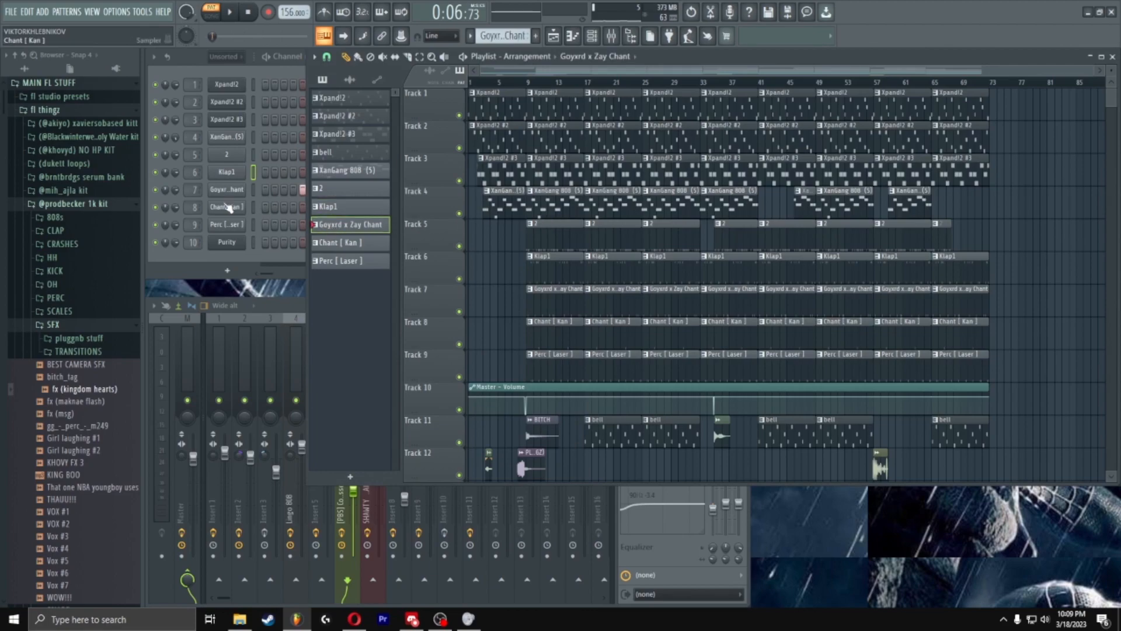
# Review the Goyard x Zay Chant notes, then show Insert 1's reverb and EQ in the mixer
pyautogui.doubleClick(227, 189)
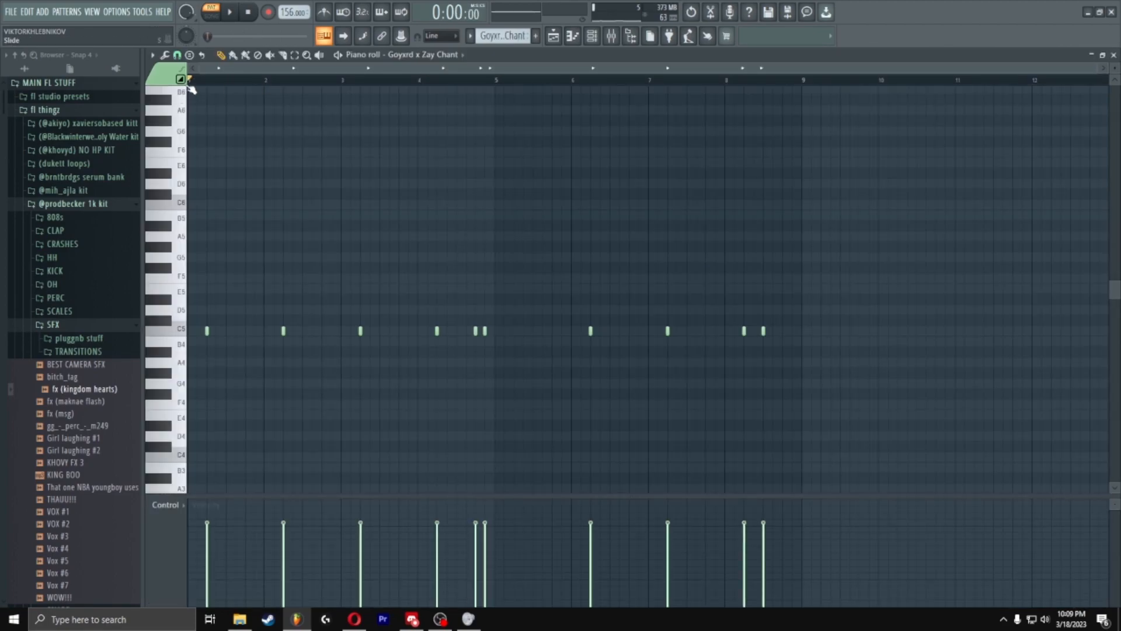
pyautogui.click(209, 12)
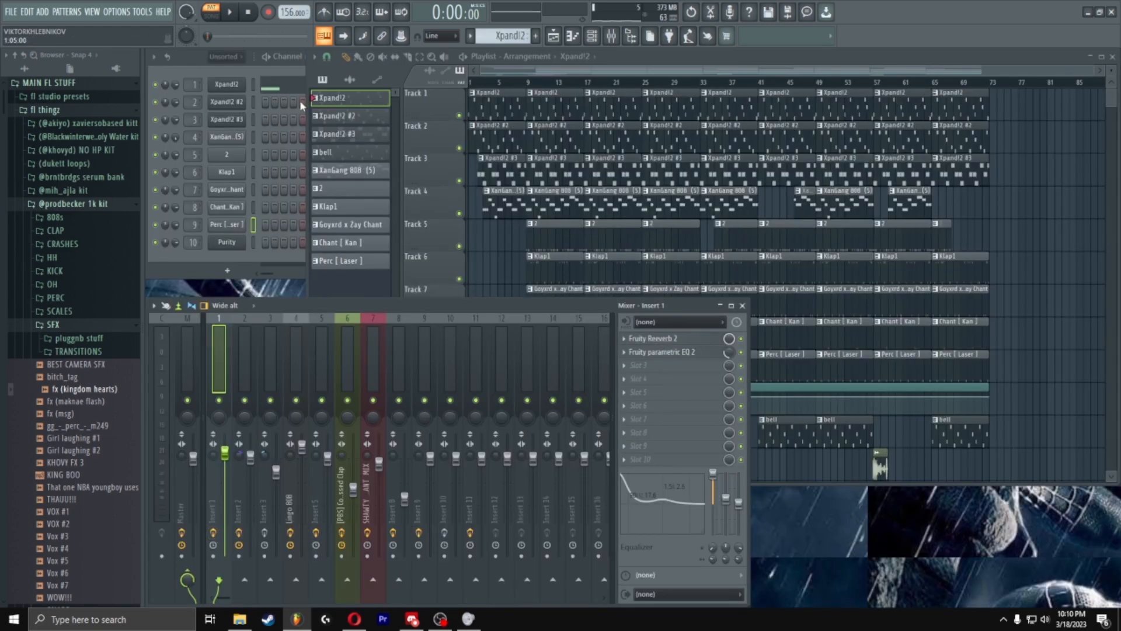
# Check Insert 1's reverb and show the effects loaded on Insert 2
pyautogui.click(652, 339)
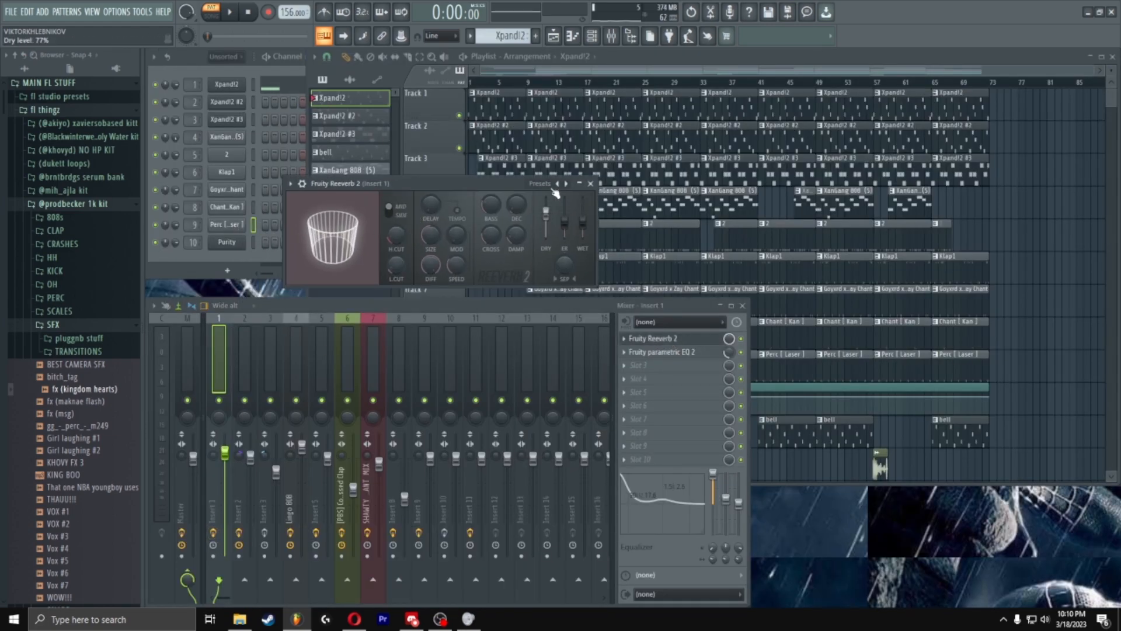
pyautogui.click(589, 184)
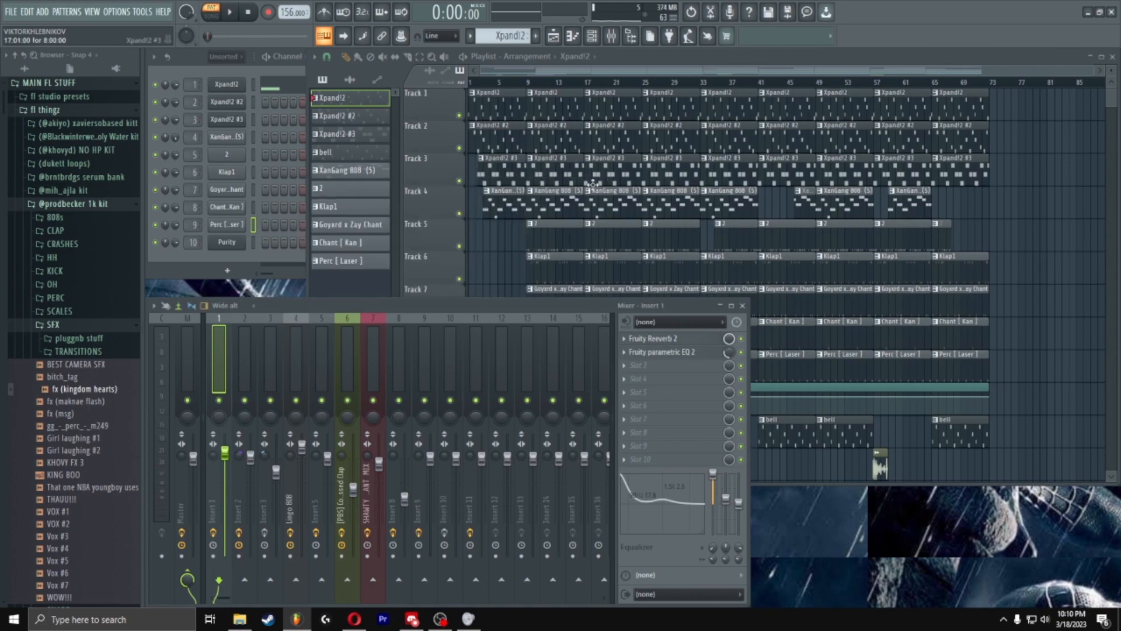
pyautogui.click(667, 351)
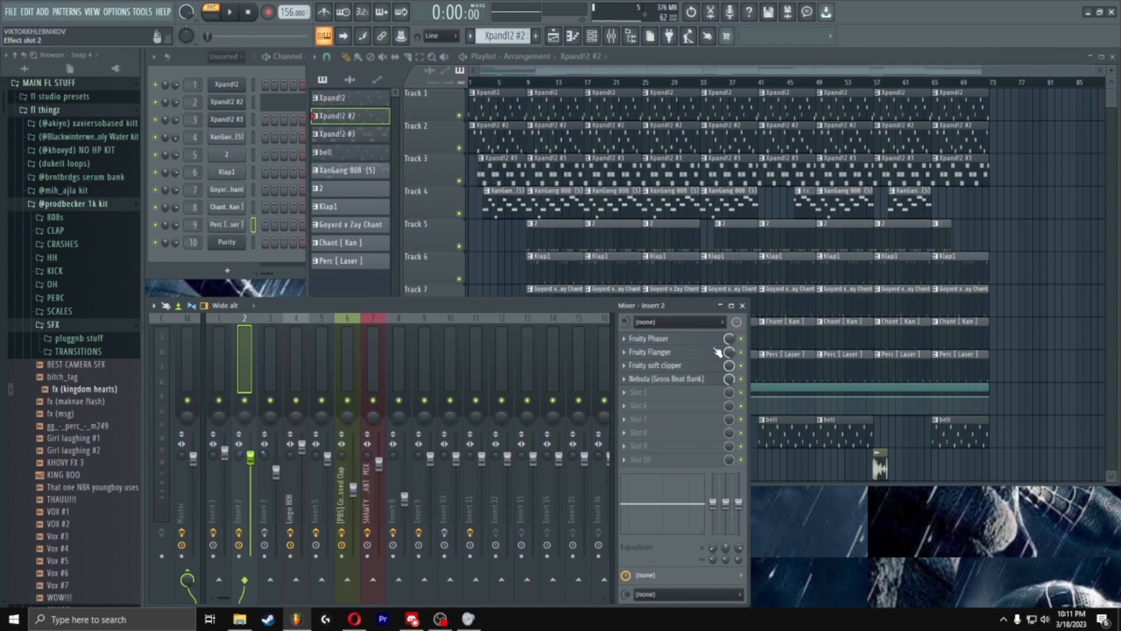
# Check Insert 2's flanger, soft clipper and phaser, then show Insert 3's flanger
pyautogui.click(650, 352)
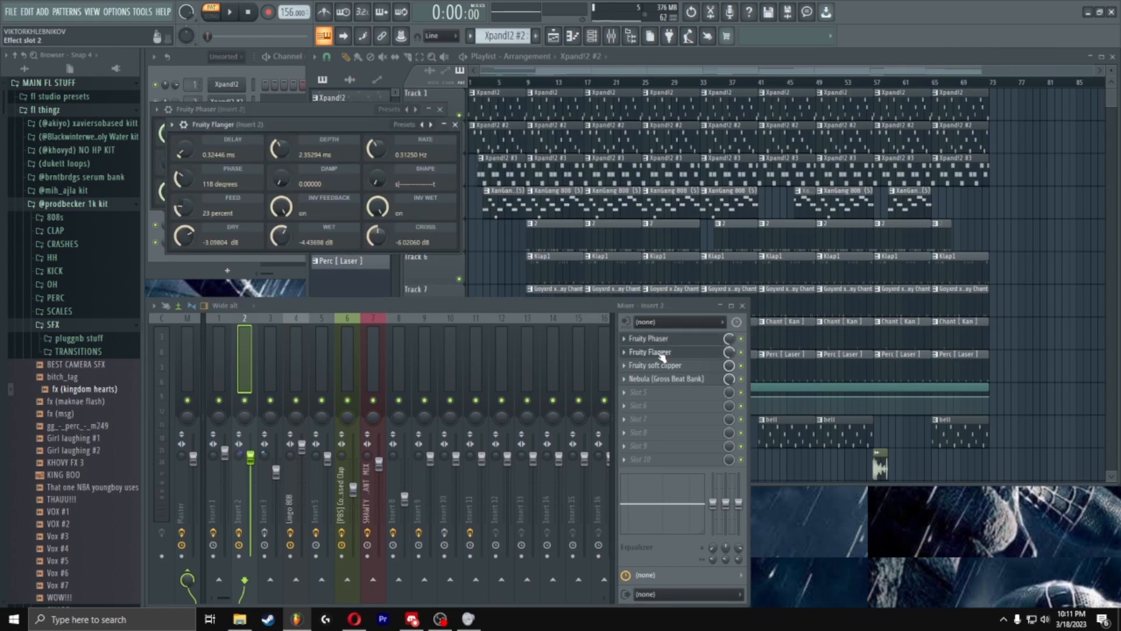
pyautogui.click(654, 365)
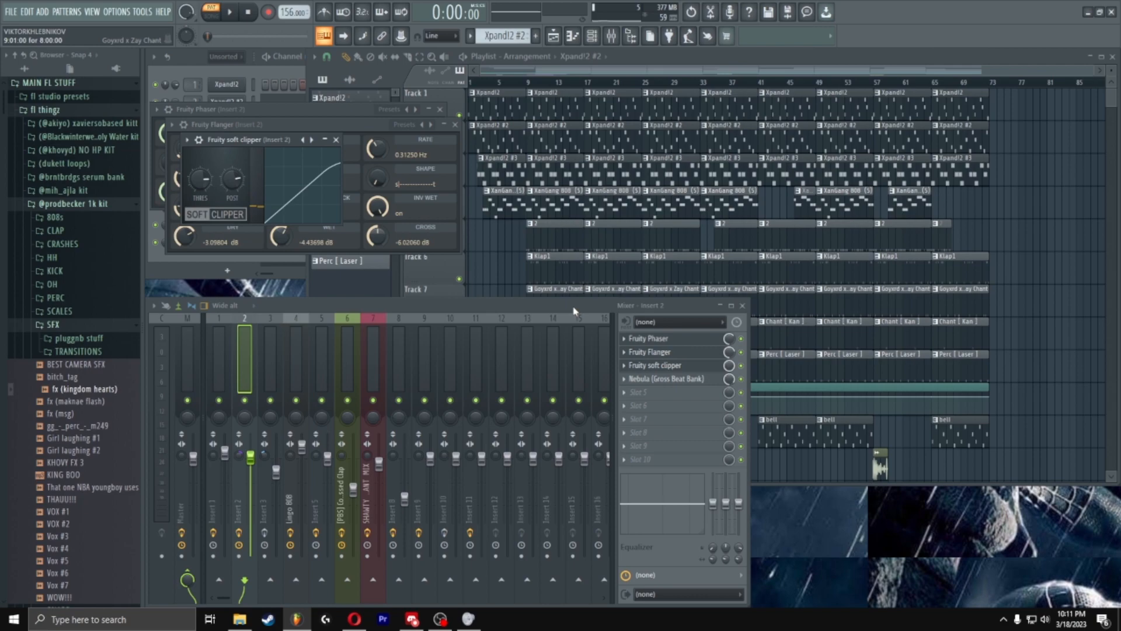
pyautogui.click(661, 378)
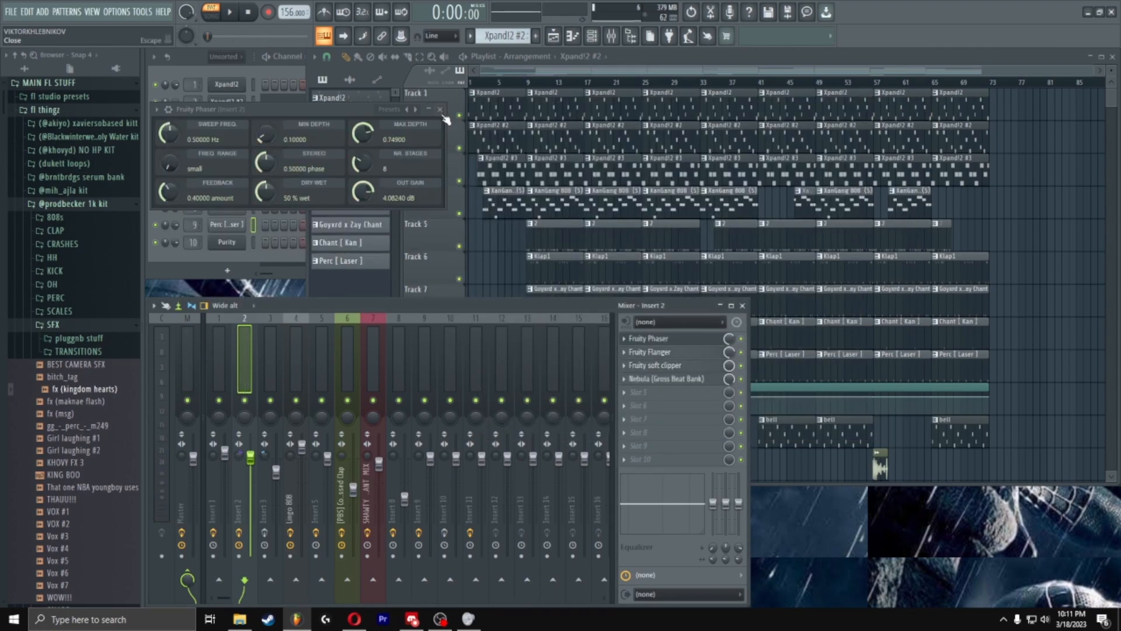
pyautogui.click(439, 109)
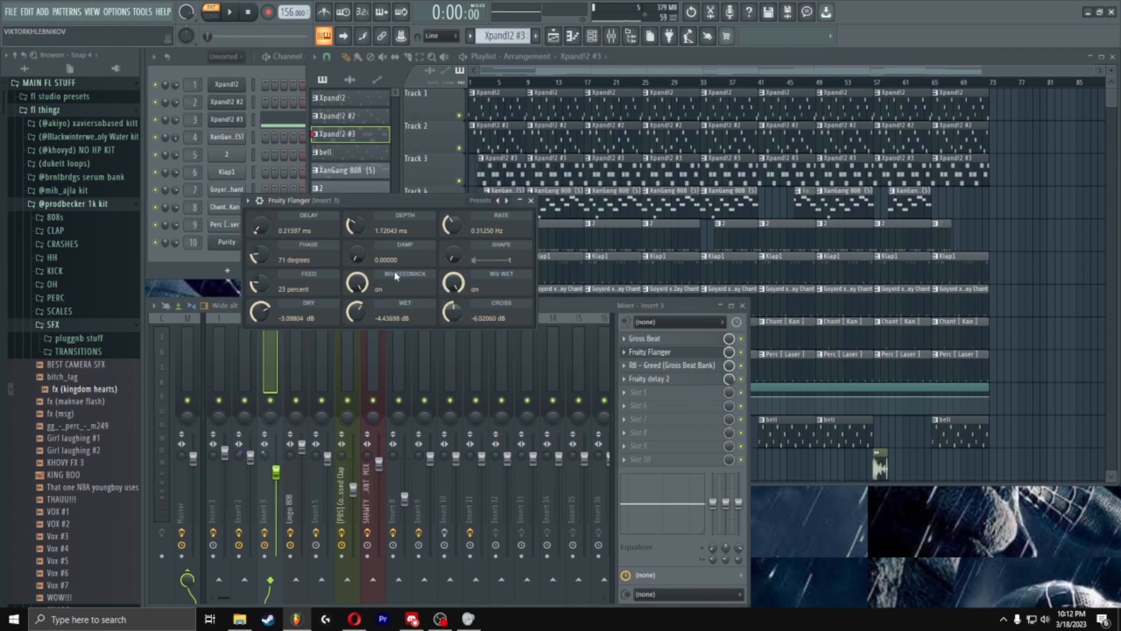
# Review Insert 3's Fruity delay 2, audition the beat, and show the channel rack with Insert 10's delay
pyautogui.click(530, 201)
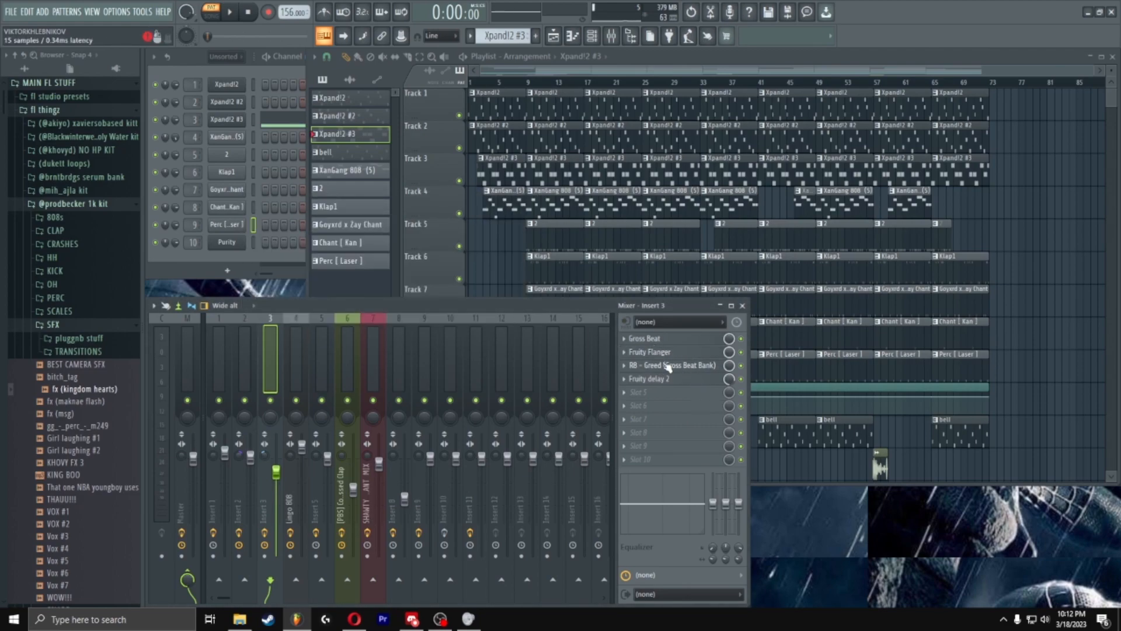
pyautogui.click(671, 366)
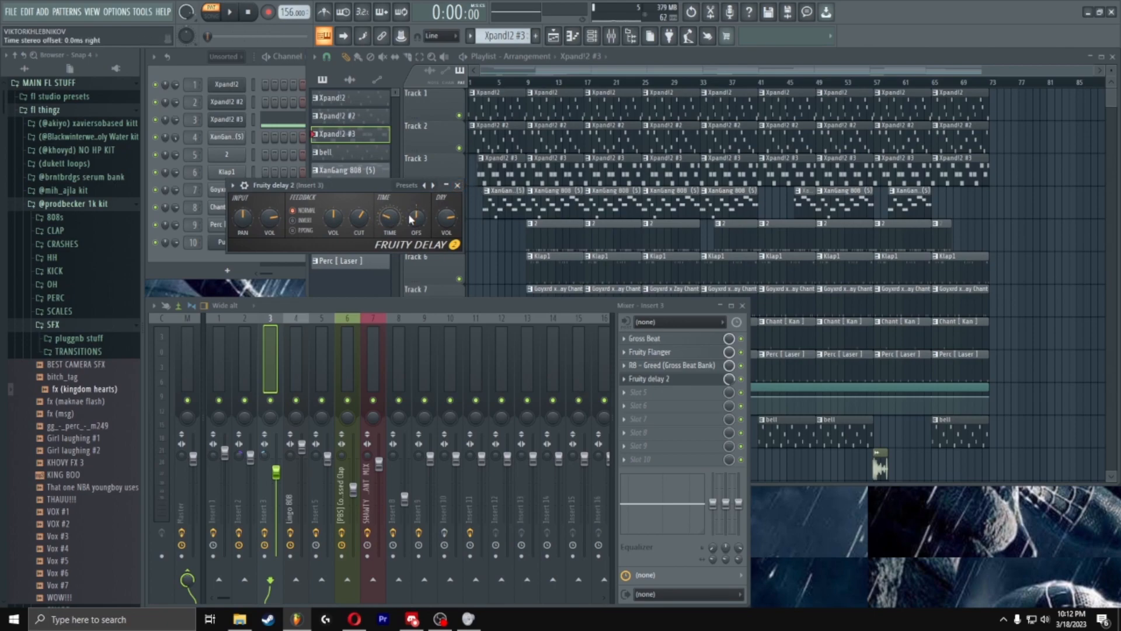
pyautogui.click(457, 186)
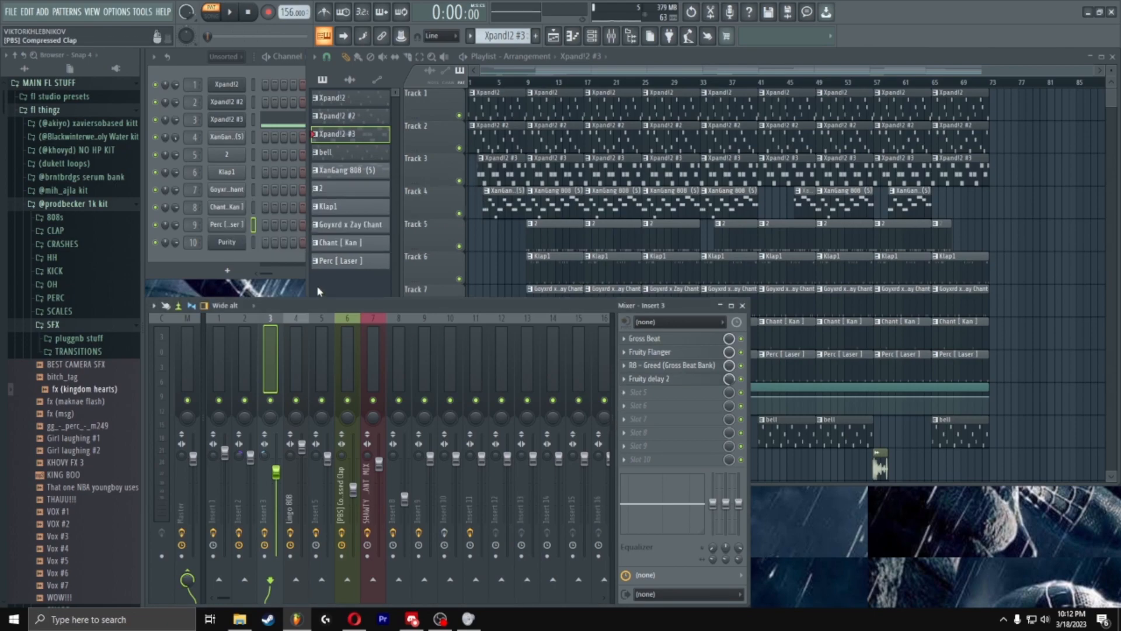
pyautogui.click(228, 12)
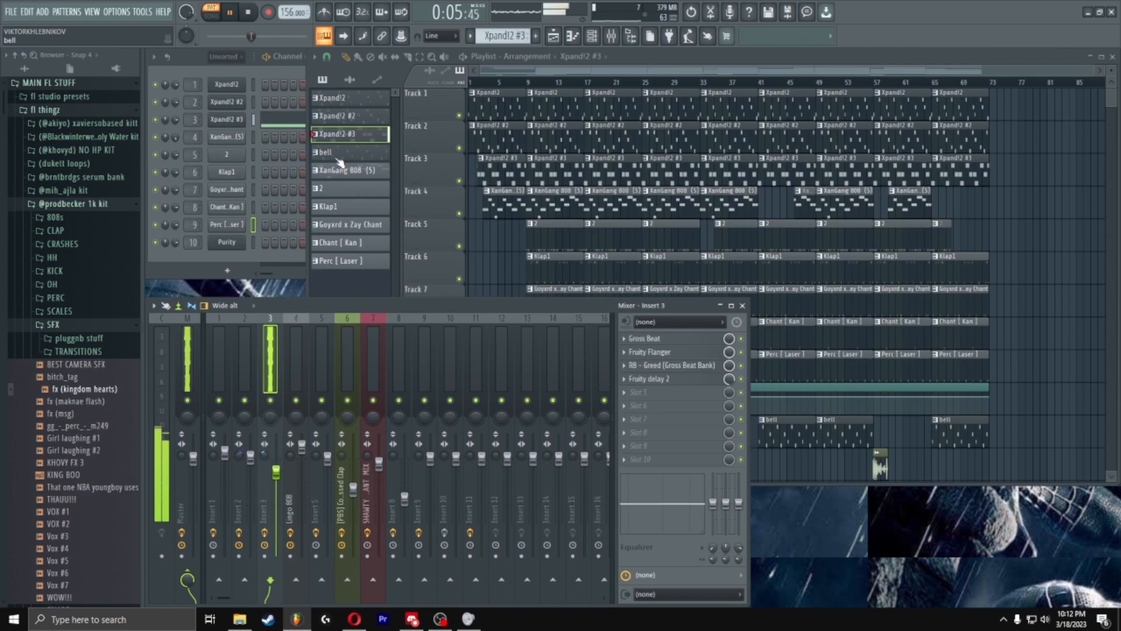
pyautogui.click(225, 242)
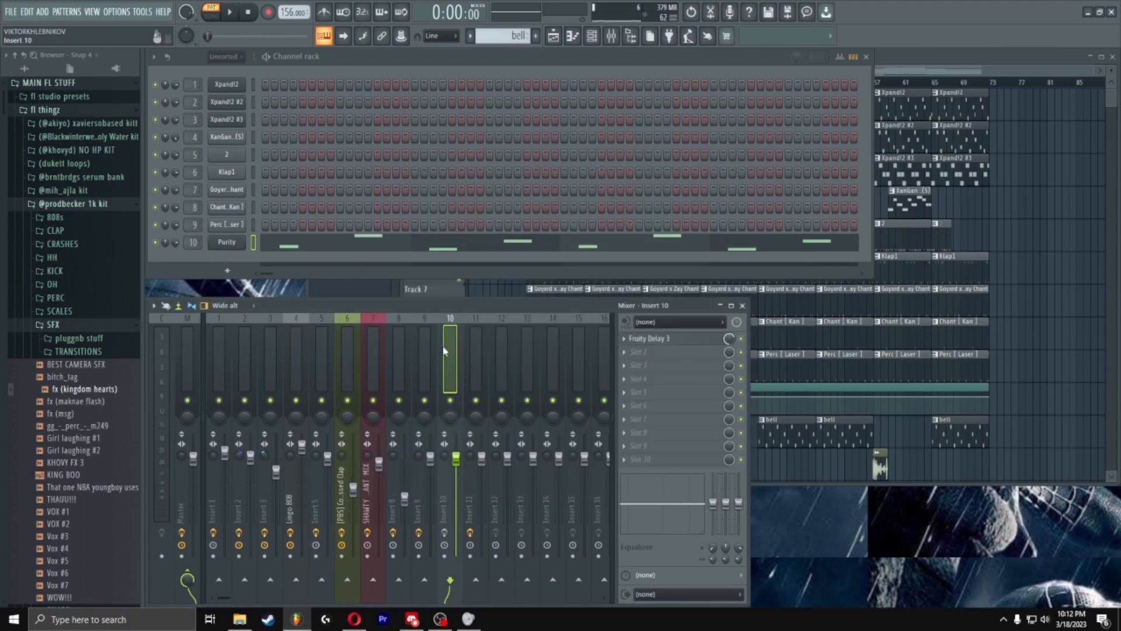
# Hide the channel rack to reveal the Lingo 808 insert's EQ, compressor and EQUO chain
pyautogui.click(650, 339)
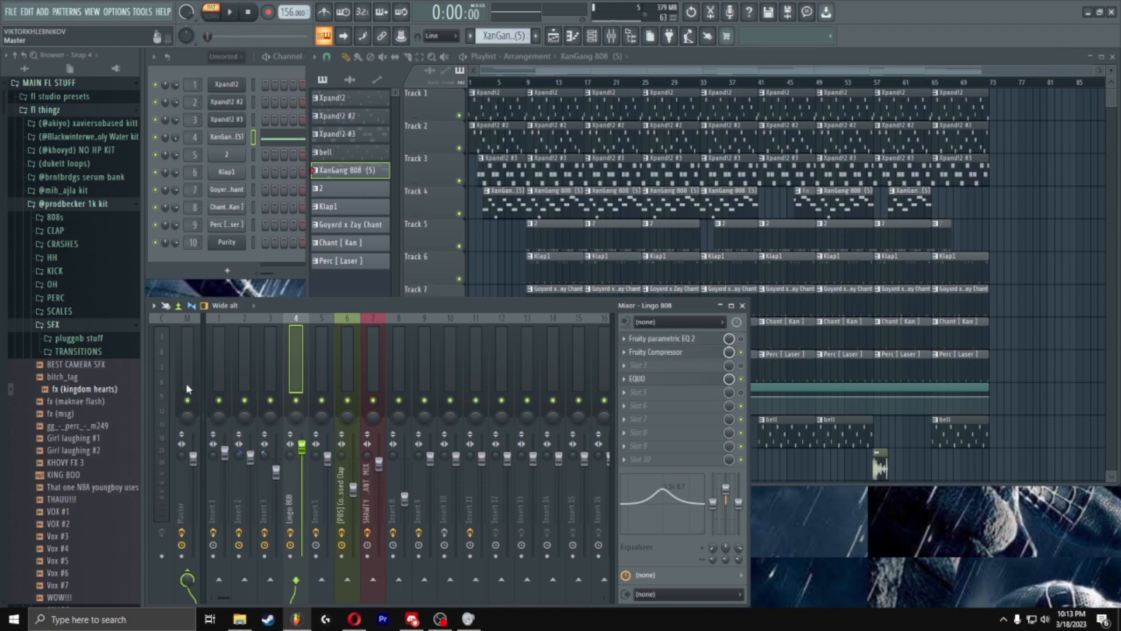
pyautogui.moveTo(671, 339)
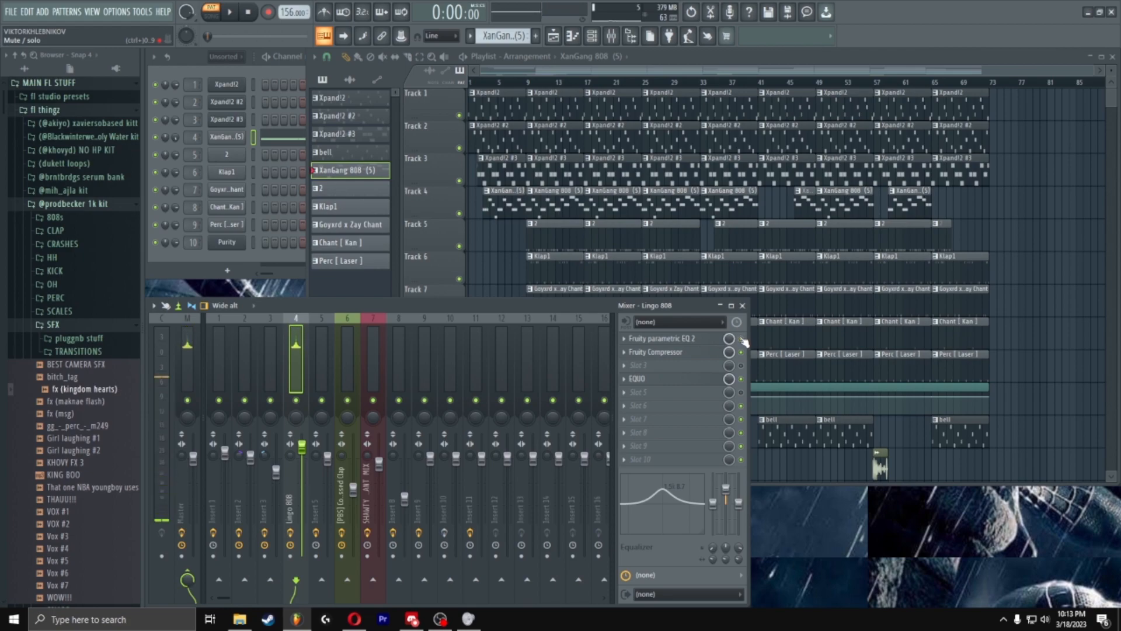
# Review the Lingo 808's compressor and EQUO settings, then move to insert 5's parametric EQ
pyautogui.click(229, 11)
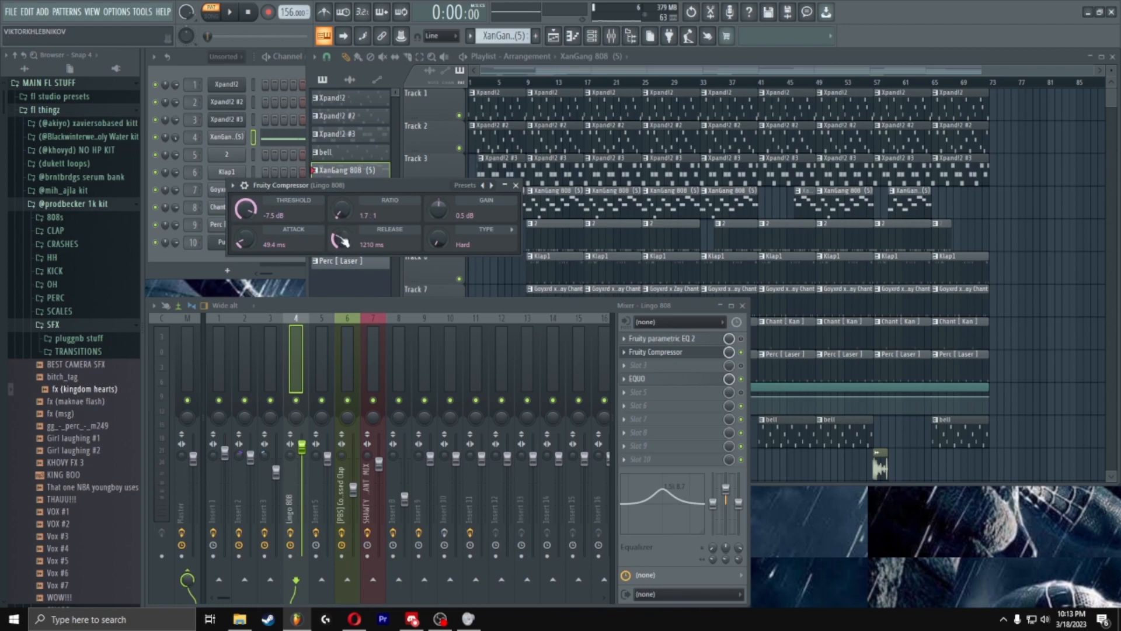
pyautogui.click(637, 379)
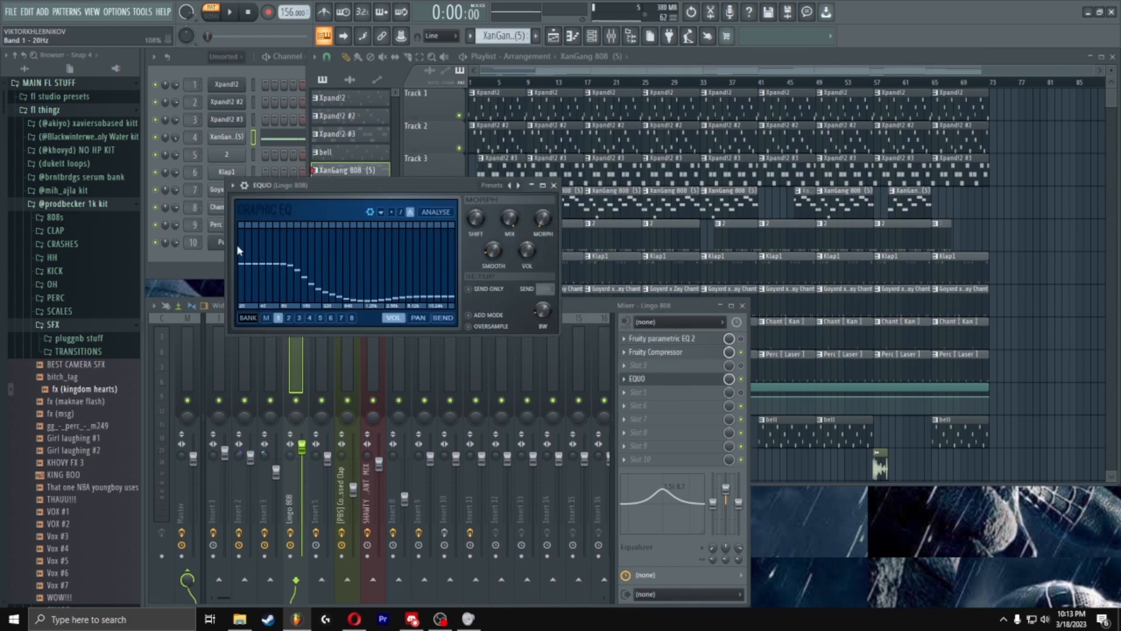
pyautogui.click(553, 184)
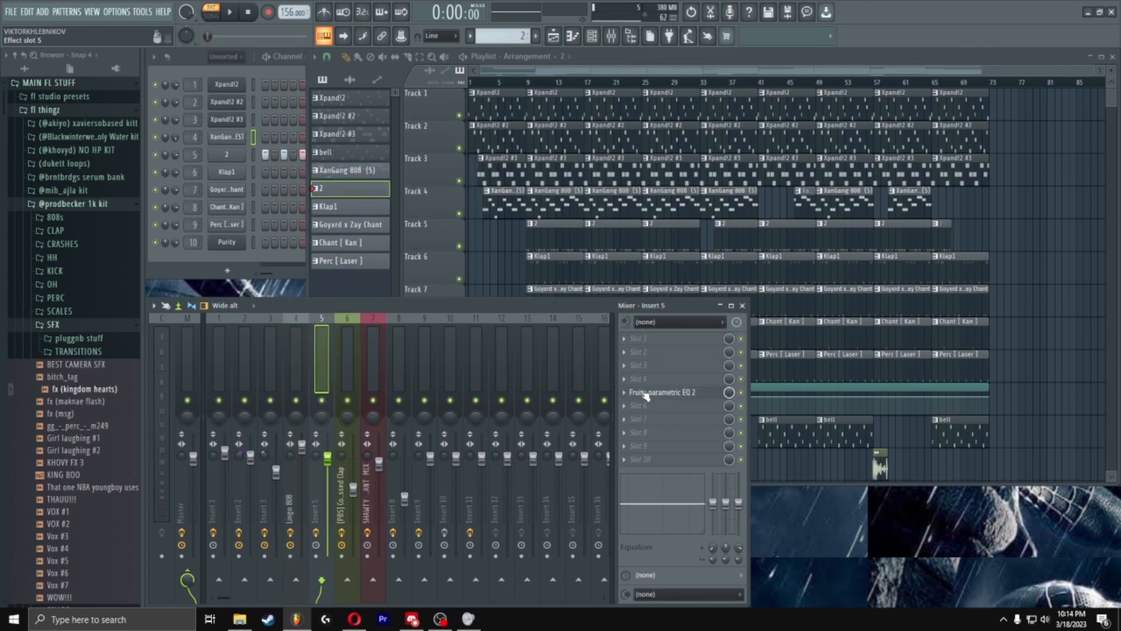
# Inspect the clap's Fruity Multiband Compressor, then show the Chant insert's Fruity delay 2
pyautogui.click(661, 393)
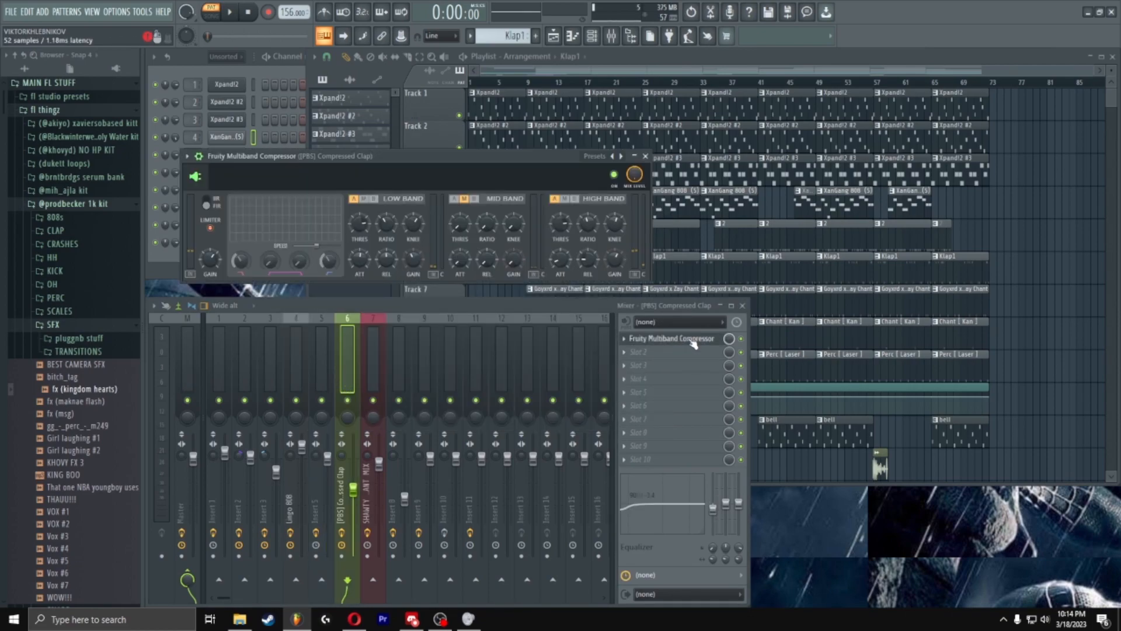
pyautogui.click(353, 198)
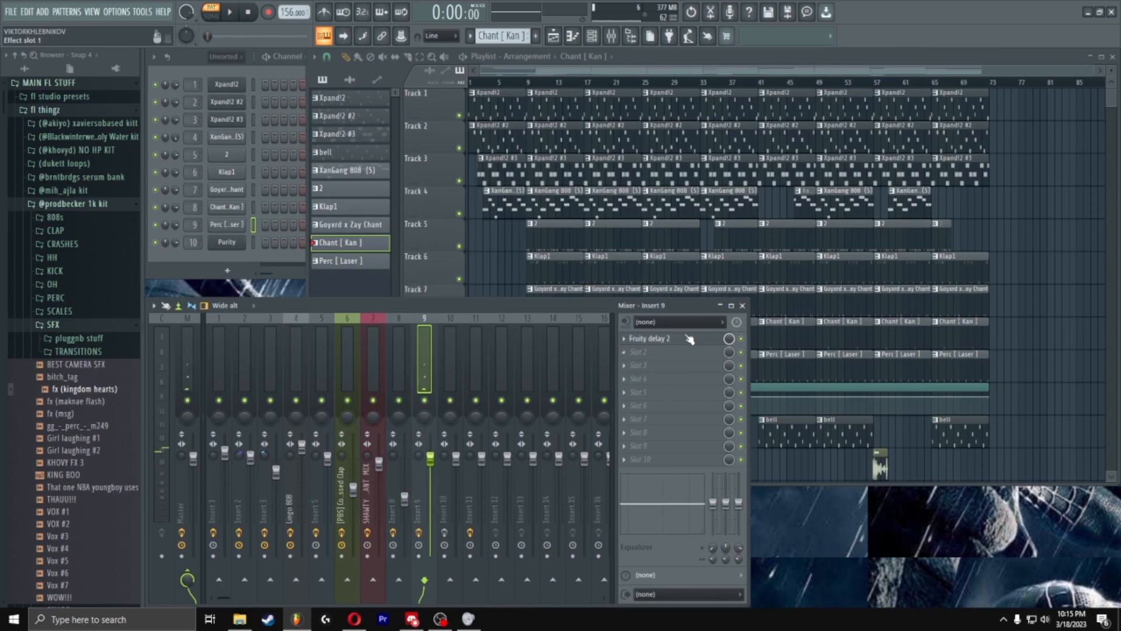
# Check the chant's Fruity delay 2 settings, then show insert 10's Fruity Delay 3
pyautogui.click(650, 339)
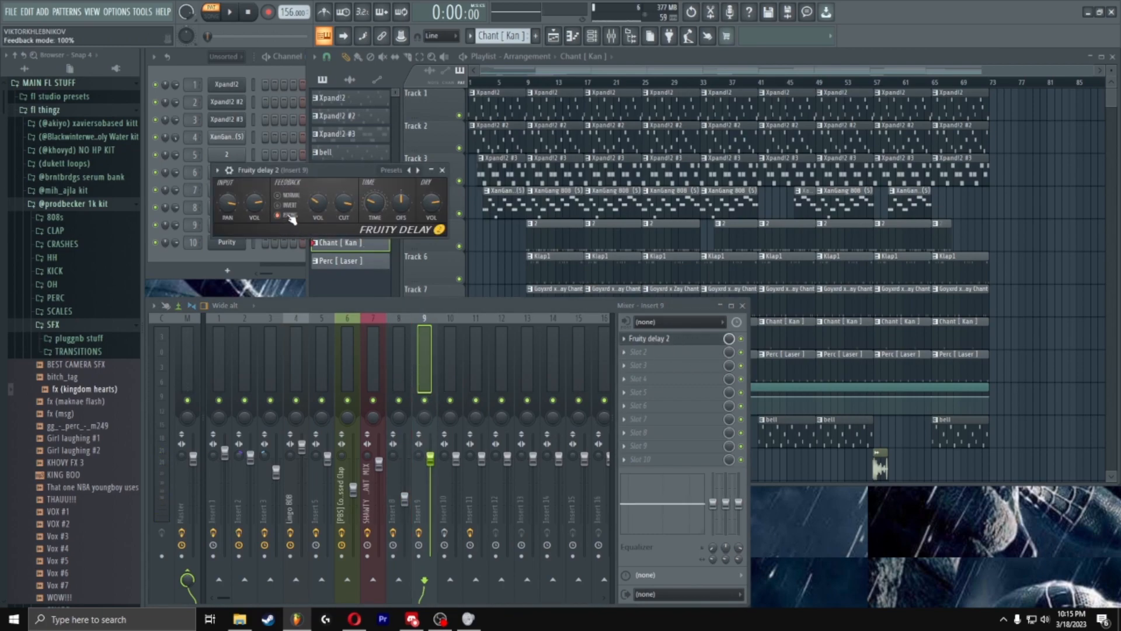
pyautogui.click(441, 171)
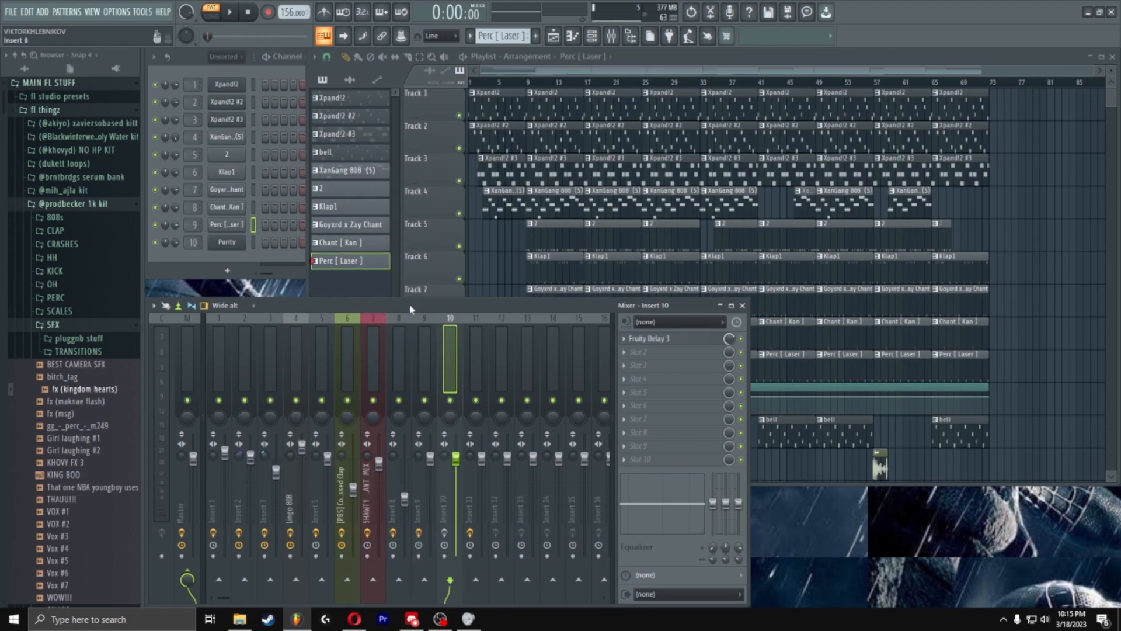
# Adjust the laser perc's Fruity Delay 3 feedback level and sample-rate reduction
pyautogui.click(650, 338)
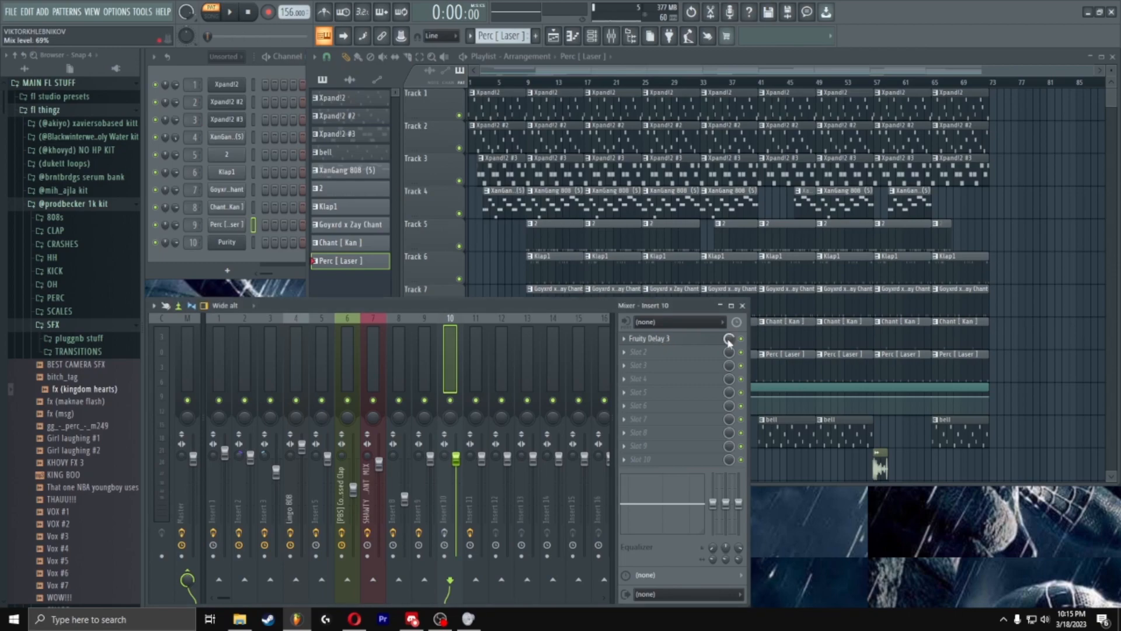
pyautogui.click(650, 339)
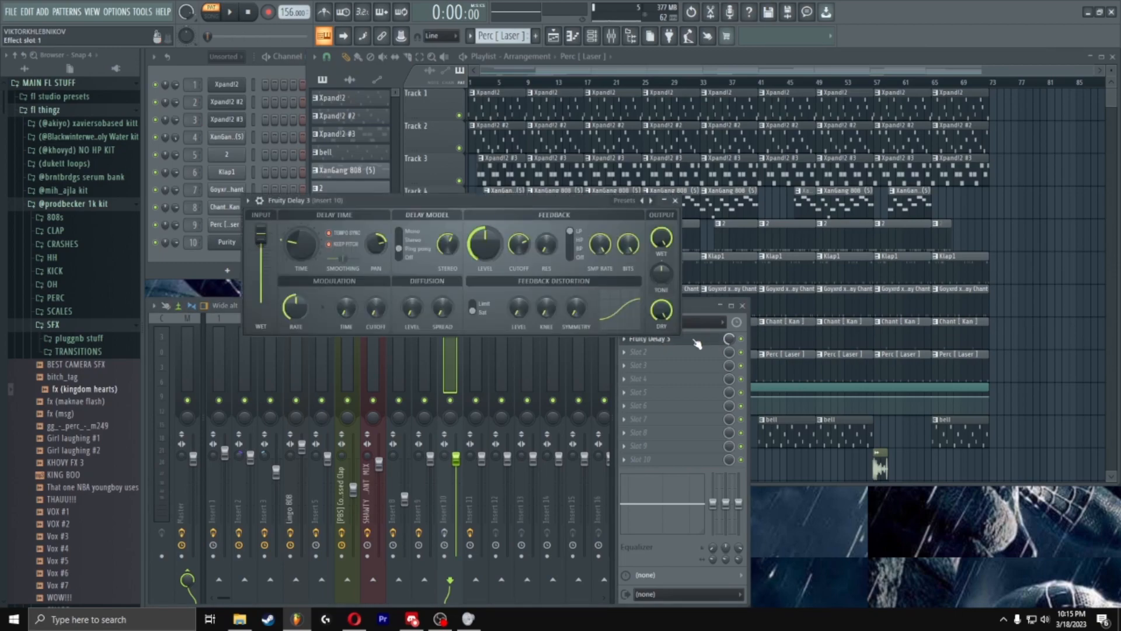
pyautogui.moveTo(485, 244); pyautogui.dragTo(485, 257)
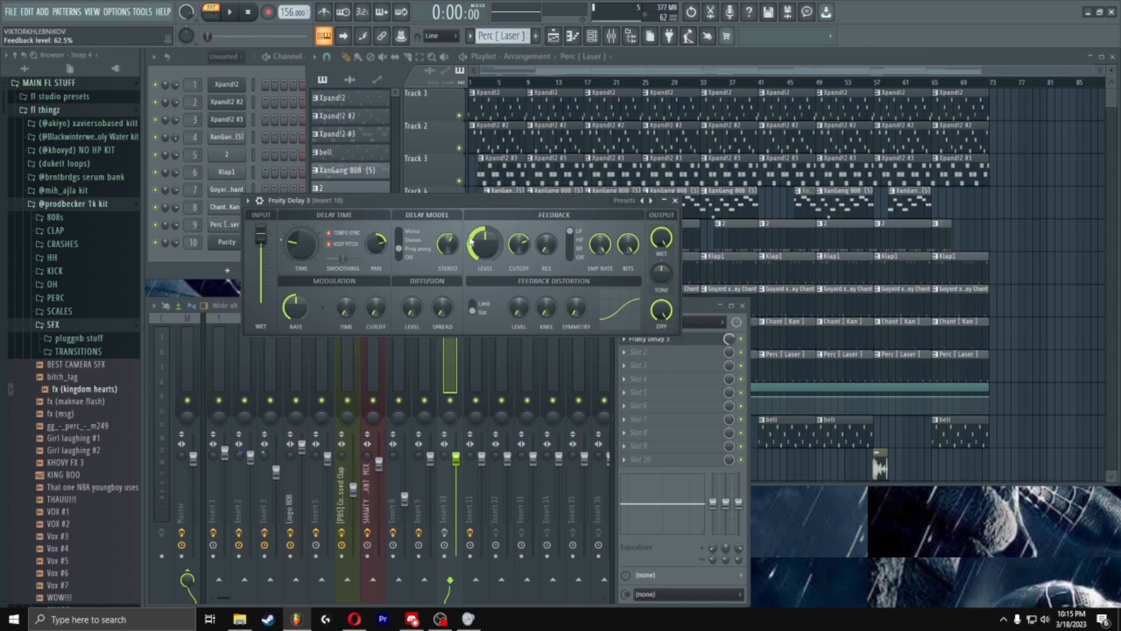
pyautogui.moveTo(599, 243); pyautogui.dragTo(604, 246)
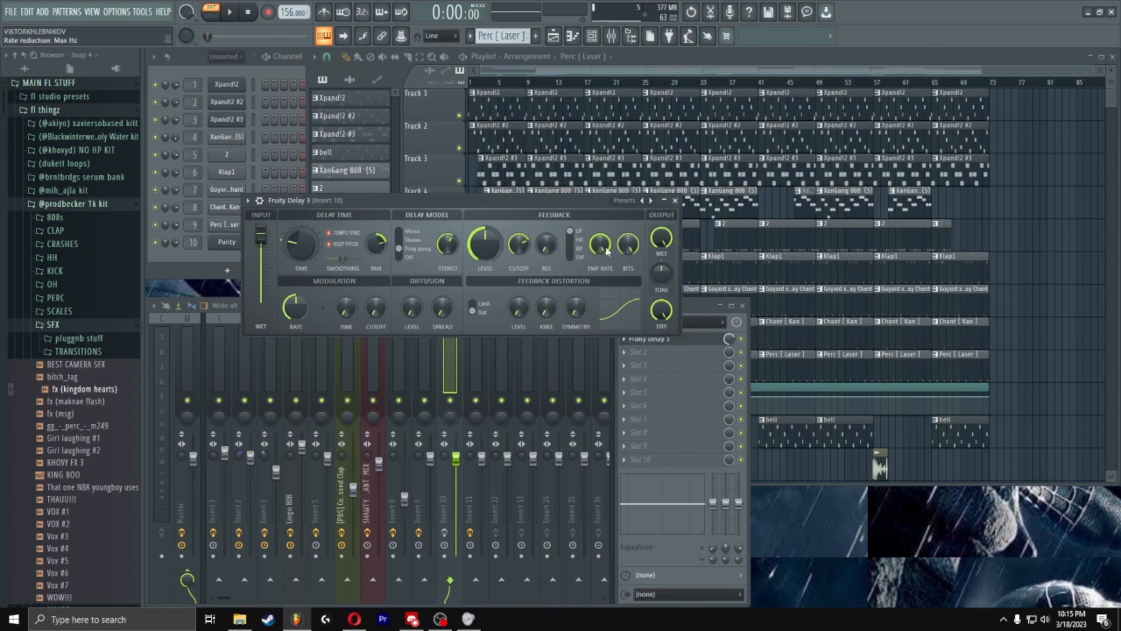
pyautogui.click(673, 200)
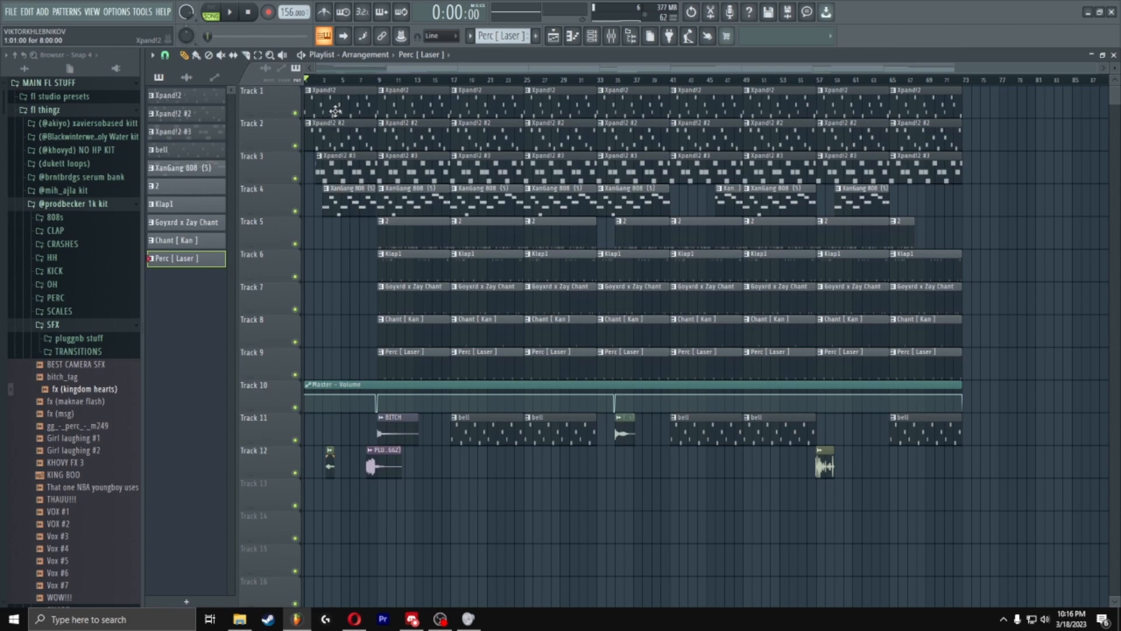
# Close the mixer and play the full arrangement from the start
pyautogui.click(228, 11)
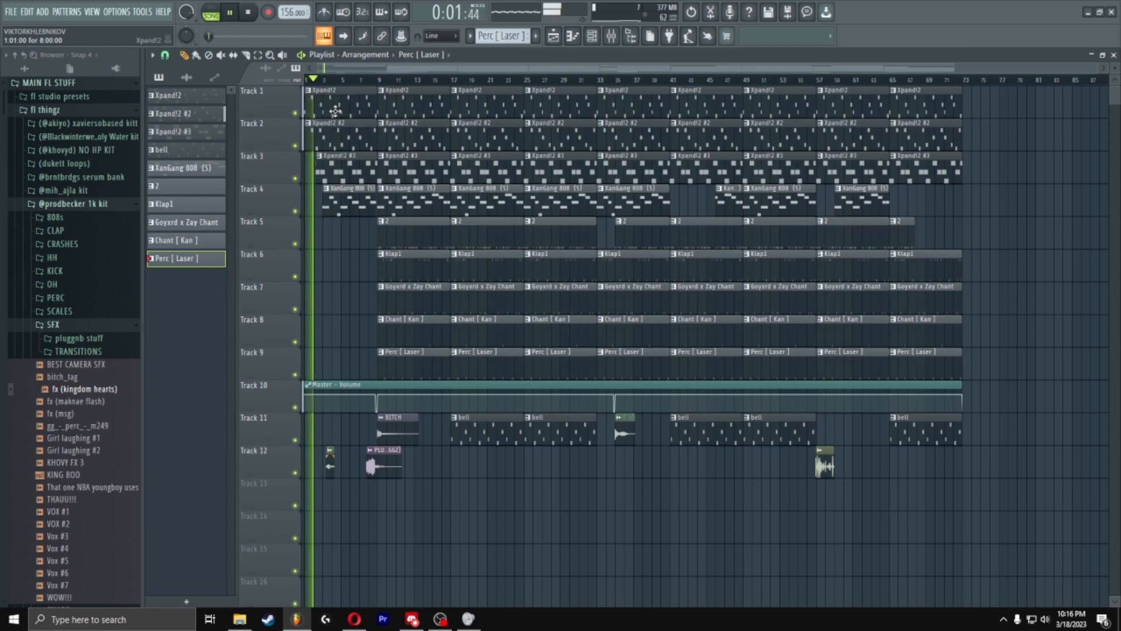